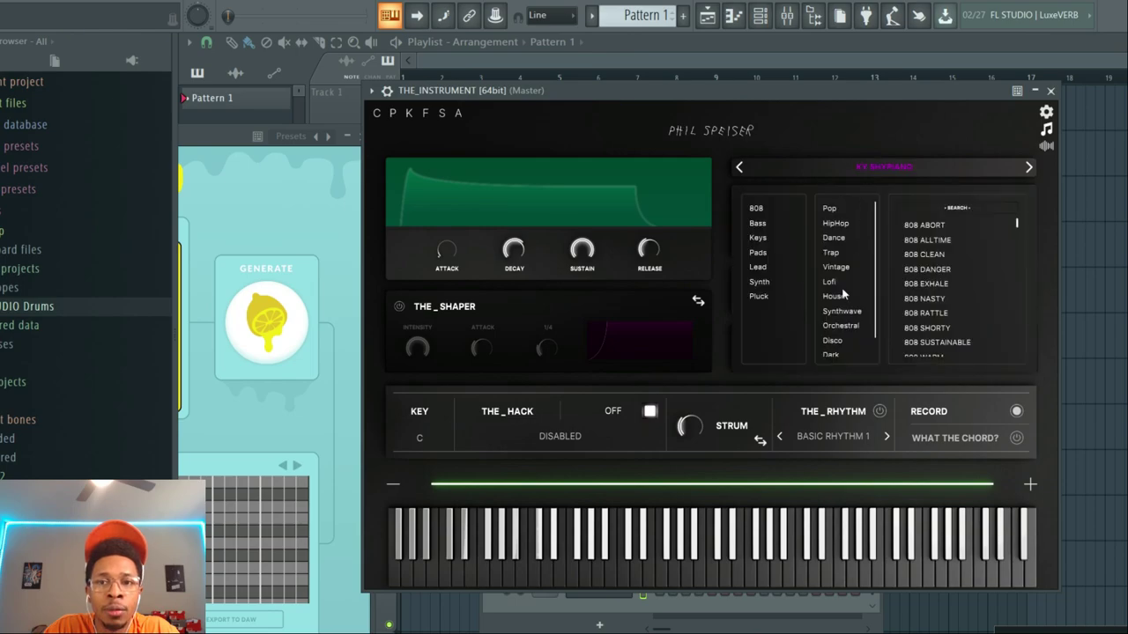
{"action": "mouse_move", "coordinate": [779, 258]}
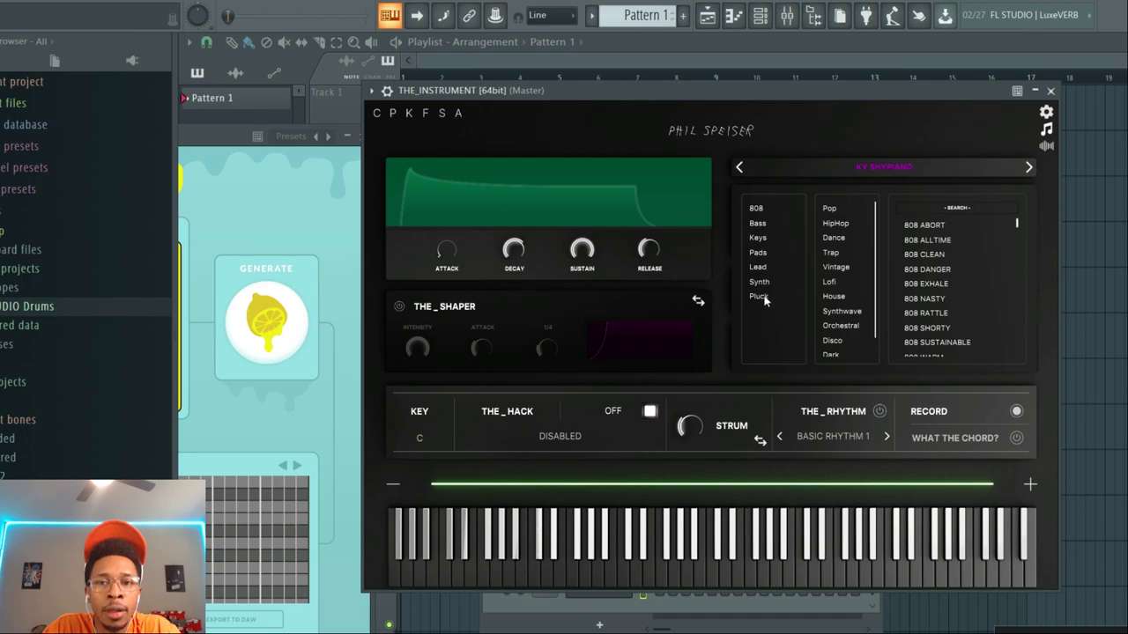
Load the PL BELLZ preset from the Pluck category in THE_INSTRUMENT
{"action": "left_click", "coordinate": [760, 296]}
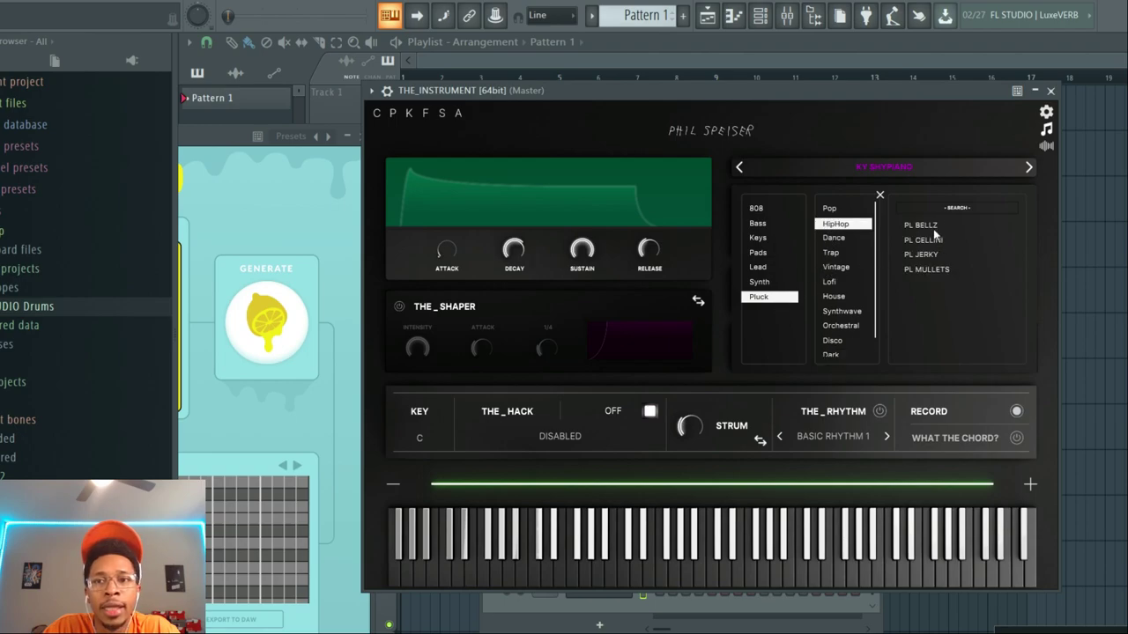
{"action": "left_click", "coordinate": [919, 226]}
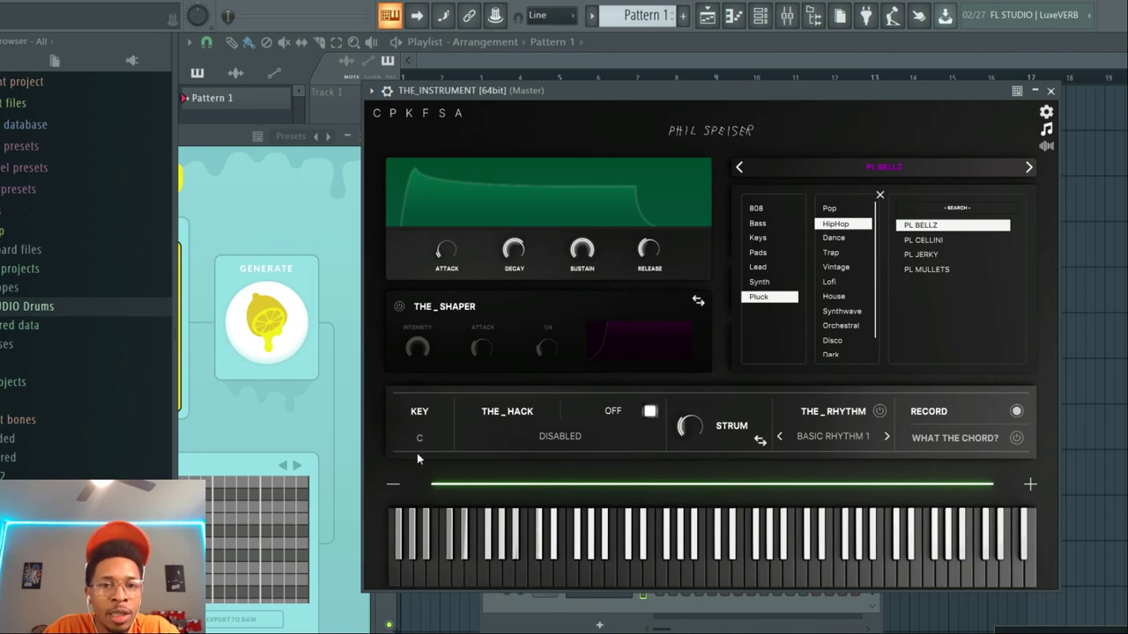
{"action": "mouse_move", "coordinate": [423, 466]}
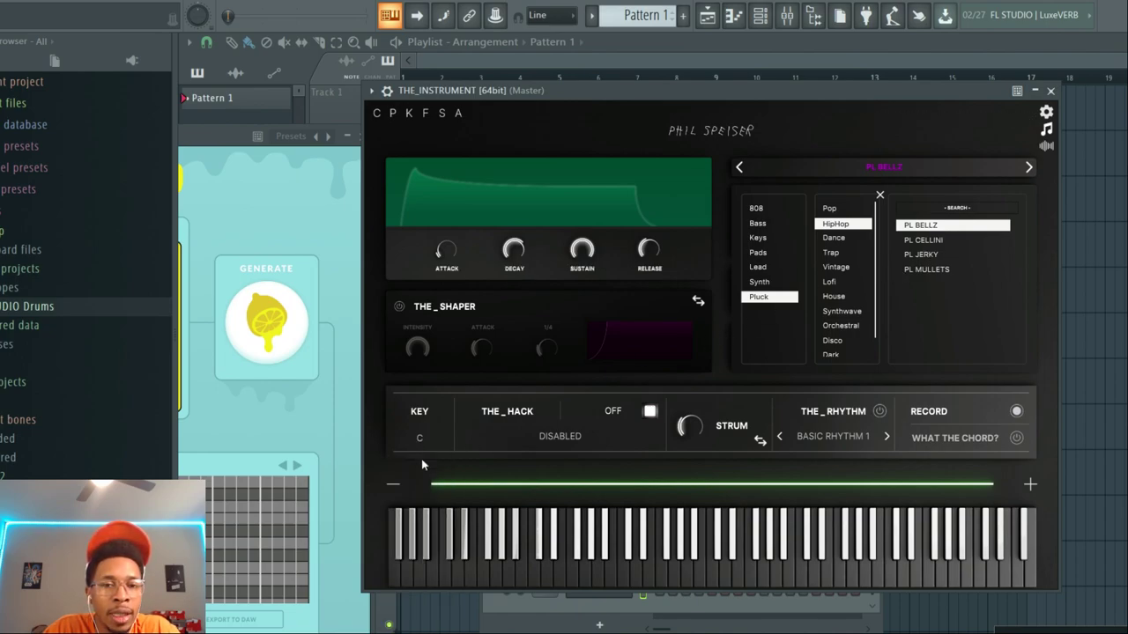
Set THE_HACK to Chord mode with 02 Triad Minor and audition a note
{"action": "left_click", "coordinate": [651, 413]}
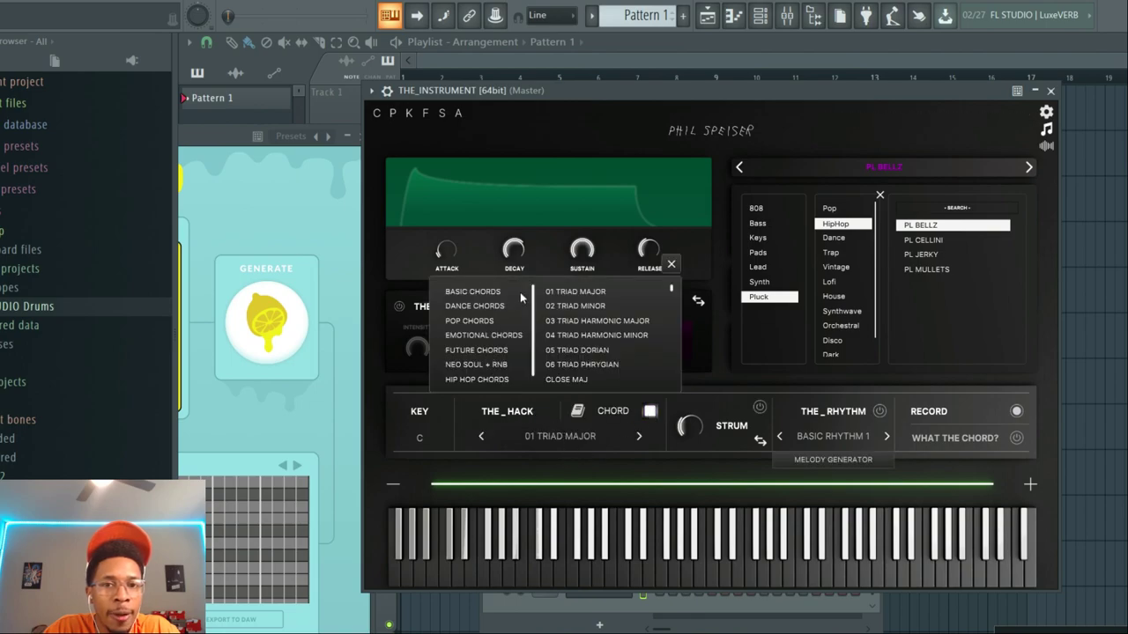
{"action": "left_click", "coordinate": [575, 307]}
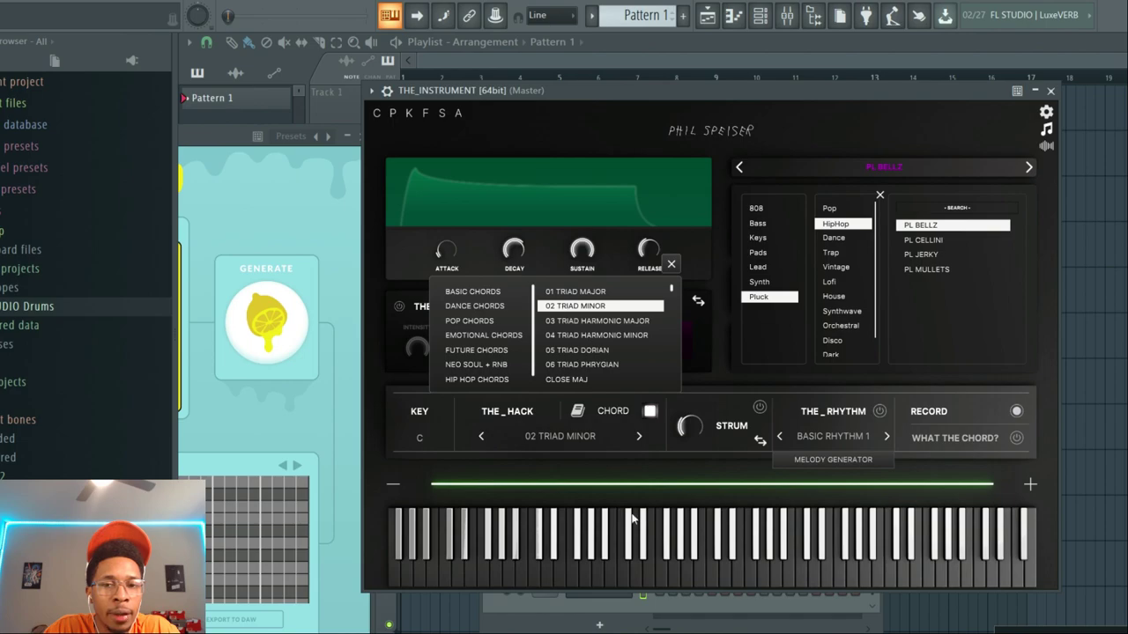
{"action": "left_click", "coordinate": [650, 413]}
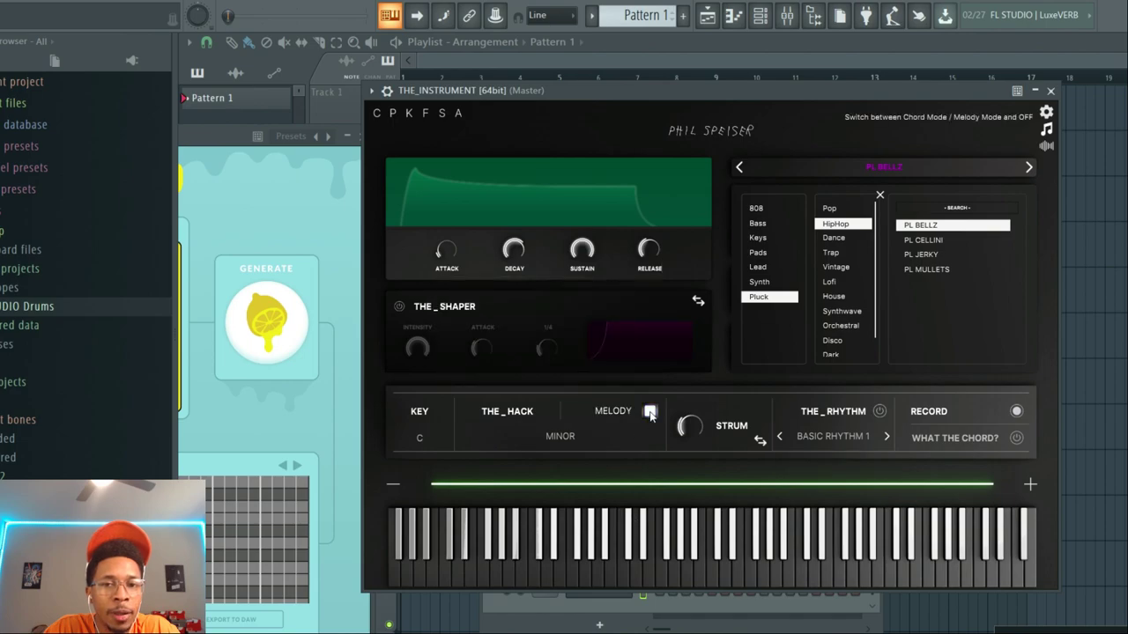
{"action": "left_click", "coordinate": [651, 411]}
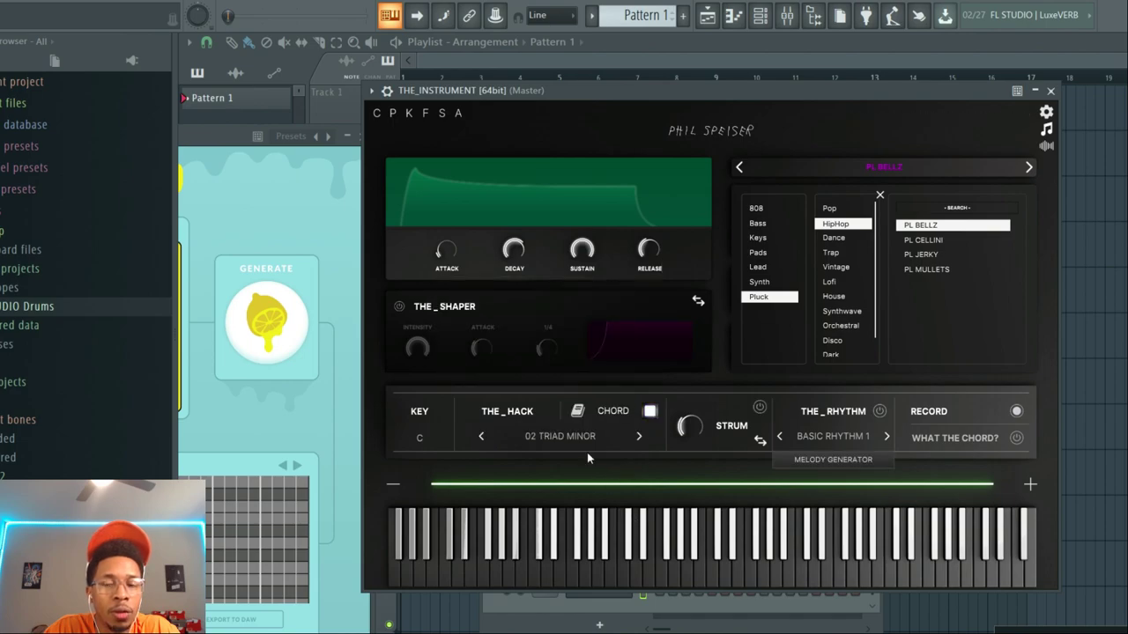
{"action": "mouse_move", "coordinate": [606, 583]}
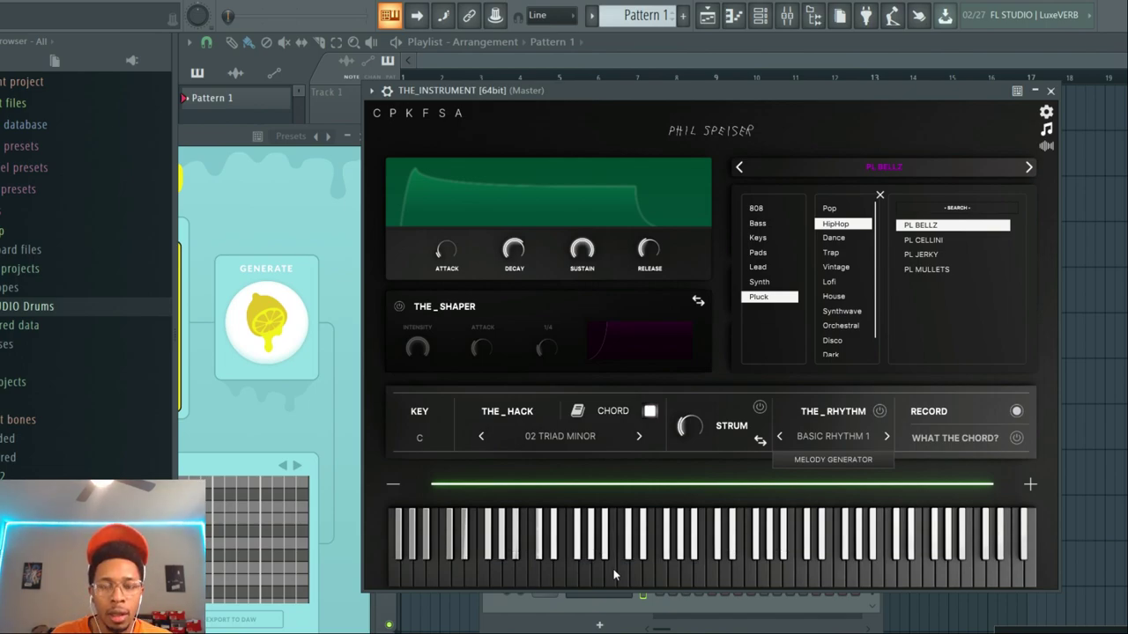
{"action": "left_click", "coordinate": [642, 547]}
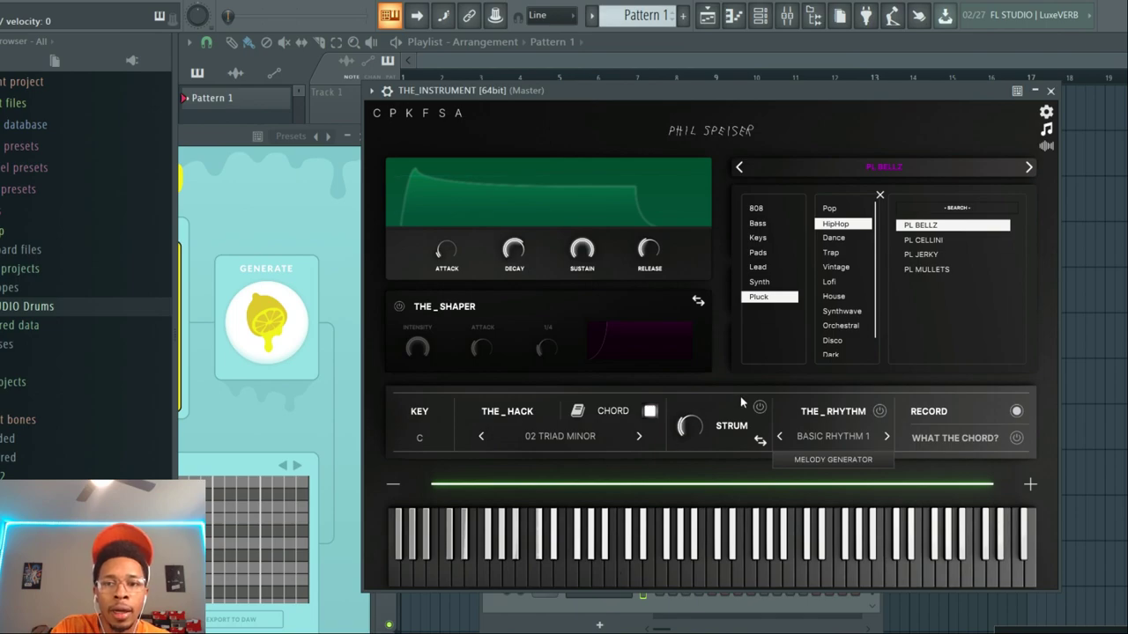
Draw four bar-long single notes across the first four bars of THE_INSTRUMENT's piano roll
{"action": "left_click", "coordinate": [1050, 90]}
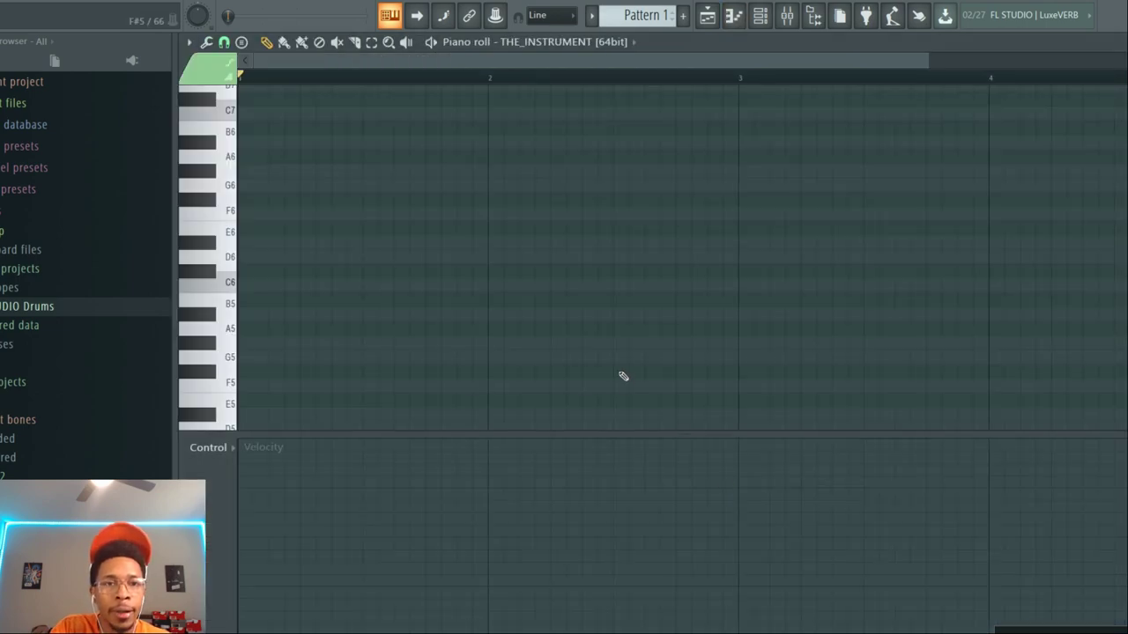
{"action": "scroll", "scroll_direction": "down", "scroll_amount": 3}
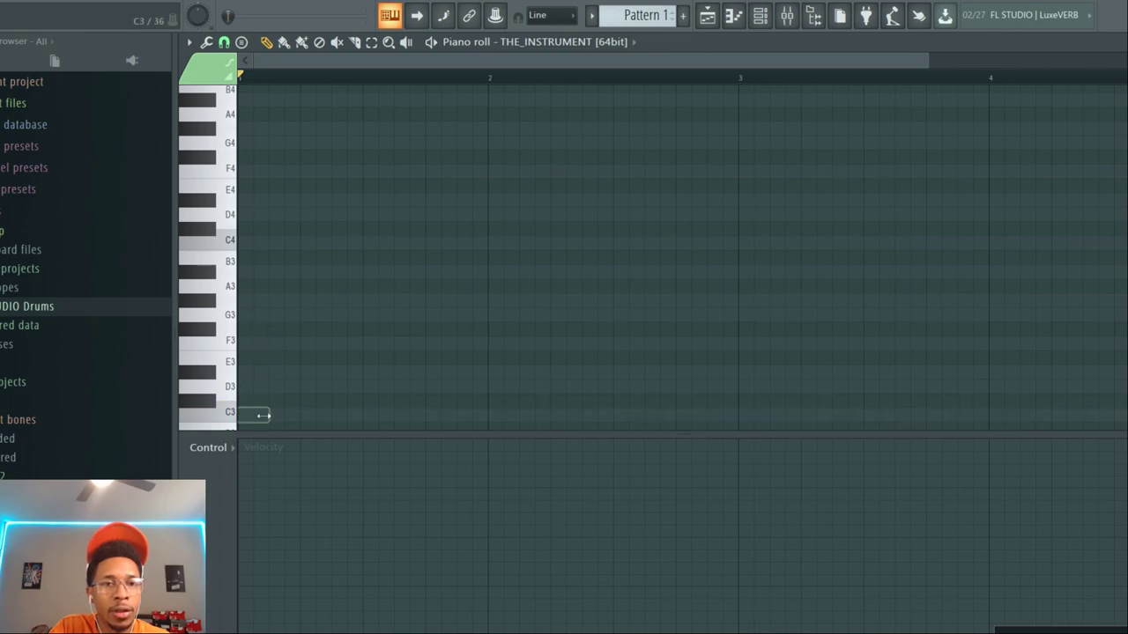
{"action": "left_click", "coordinate": [250, 244]}
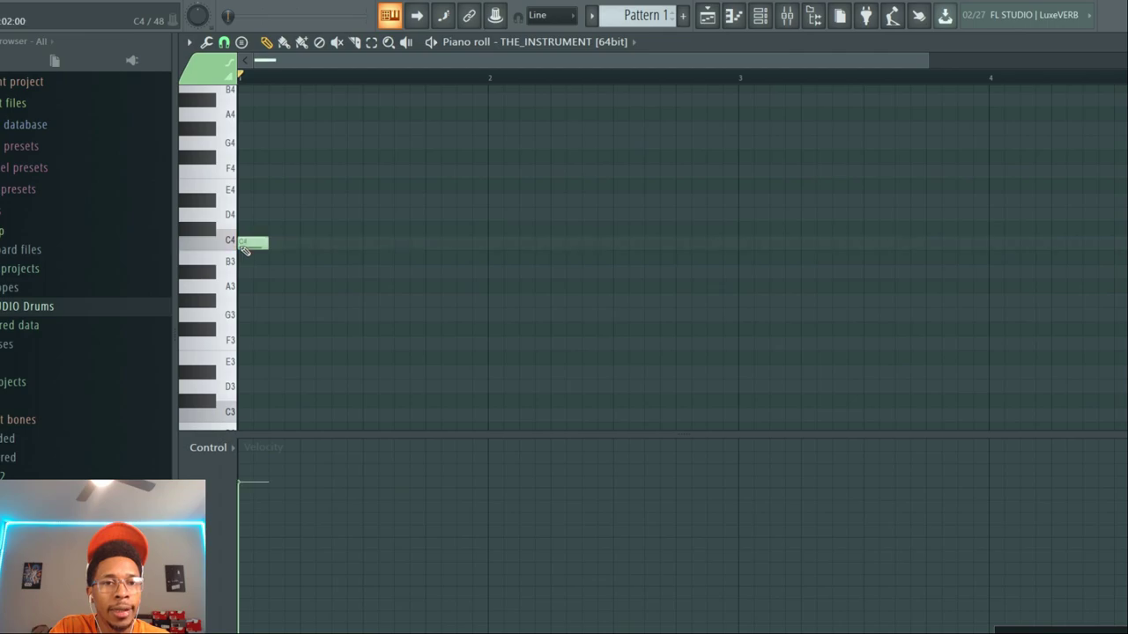
{"action": "left_click_drag", "start_coordinate": [264, 244], "coordinate": [486, 243]}
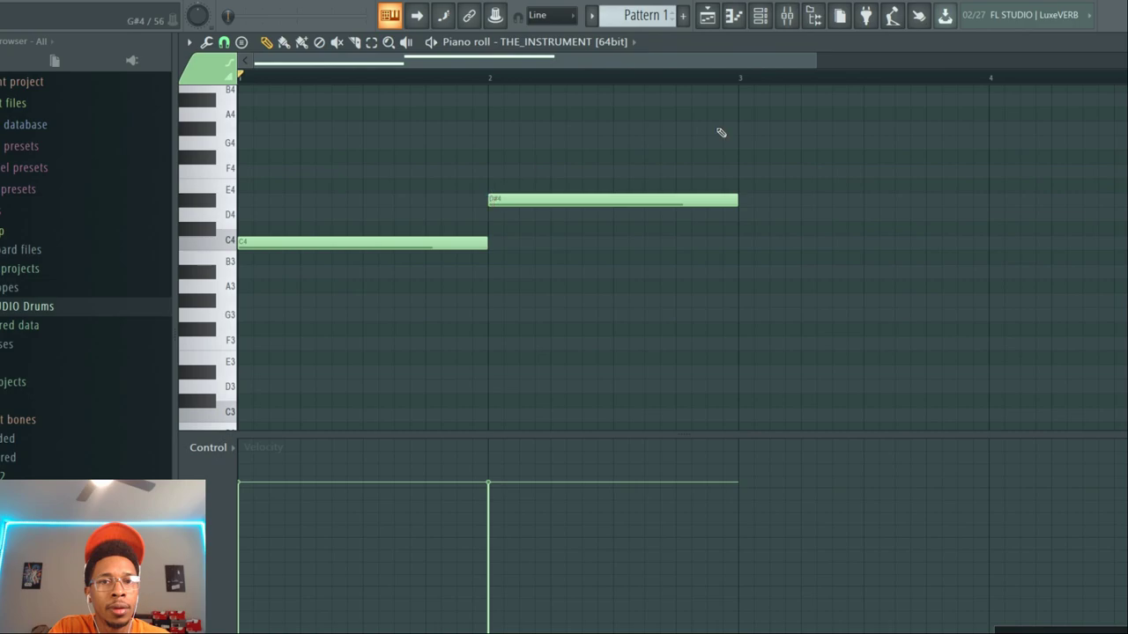
{"action": "left_click", "coordinate": [862, 141]}
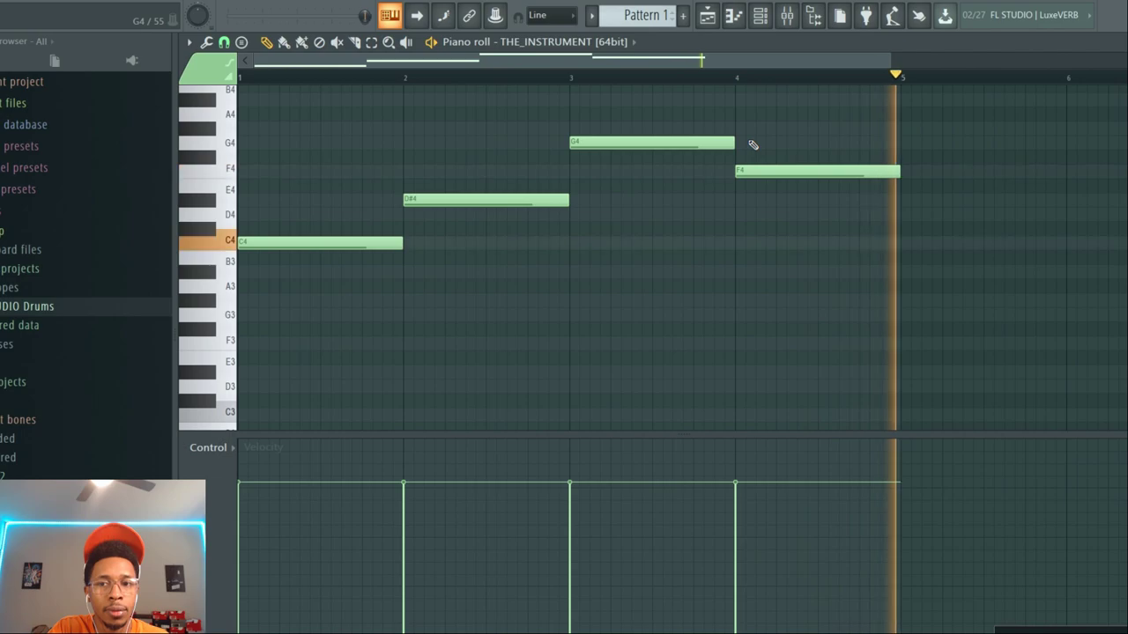
{"action": "left_click", "coordinate": [760, 16]}
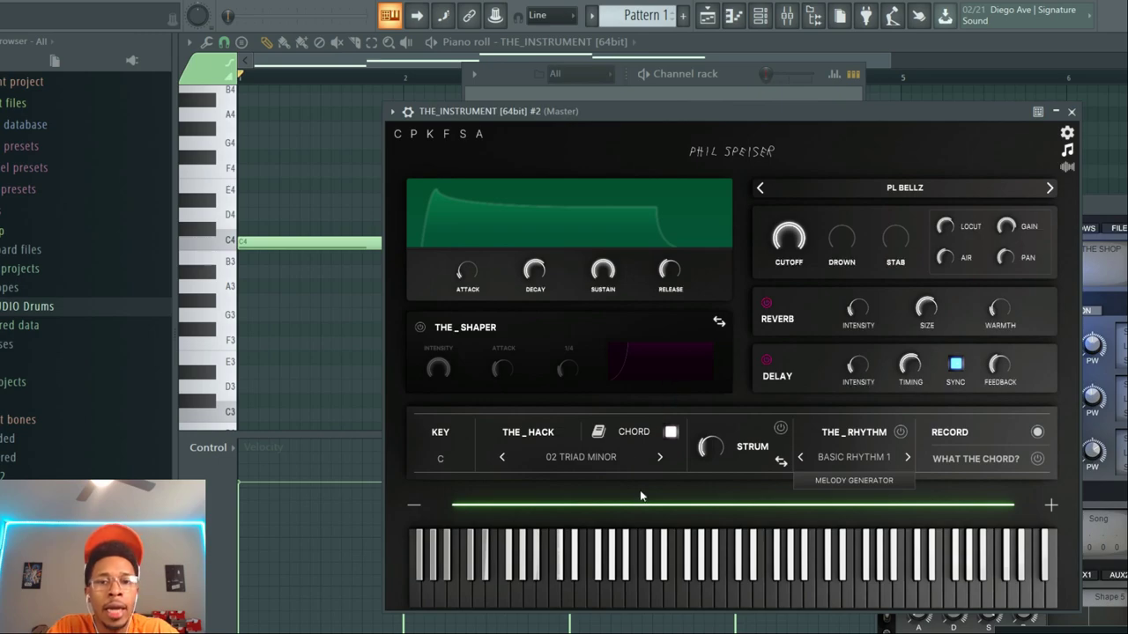
{"action": "mouse_move", "coordinate": [765, 445]}
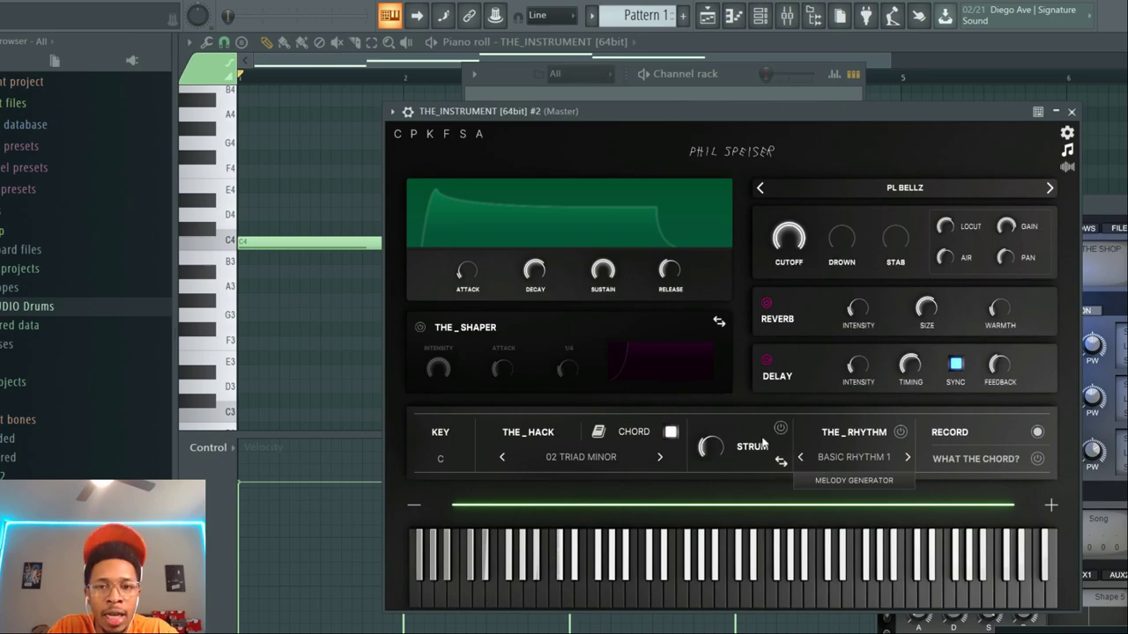
Switch THE_HACK to melody mode and enable rhythm, showing the rhythm pattern list
{"action": "left_click", "coordinate": [669, 431]}
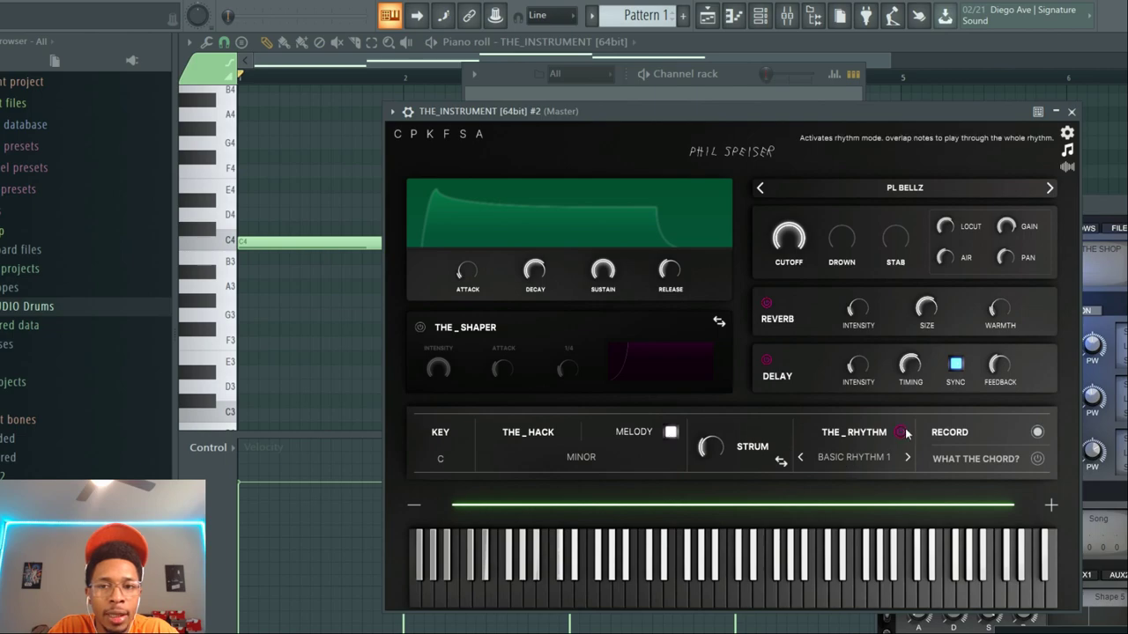
{"action": "left_click", "coordinate": [900, 432]}
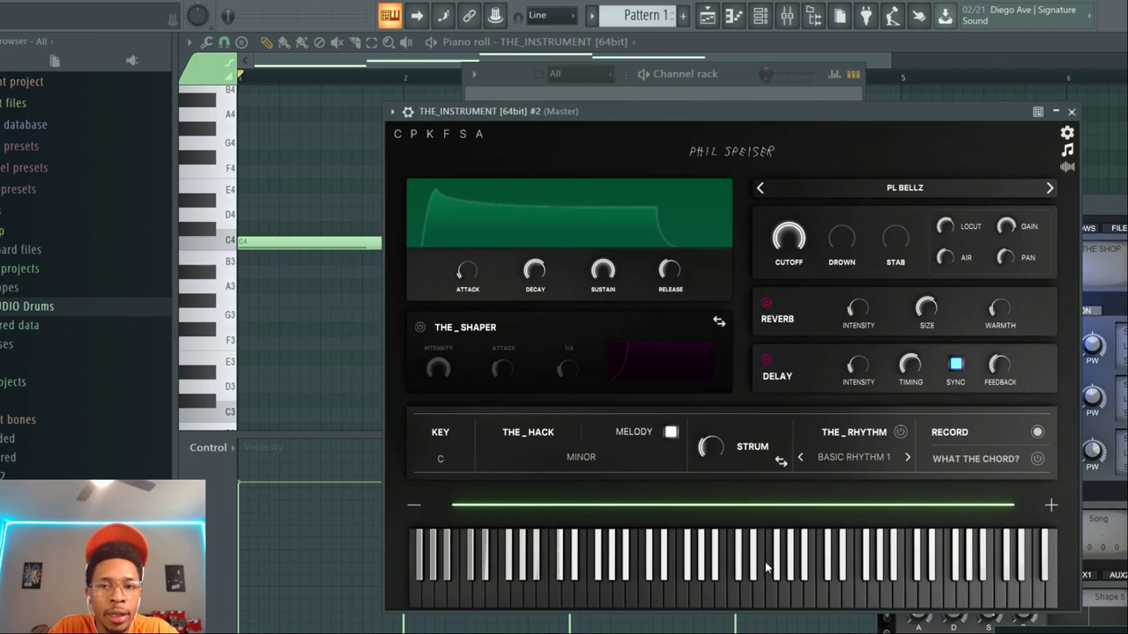
{"action": "mouse_move", "coordinate": [899, 432]}
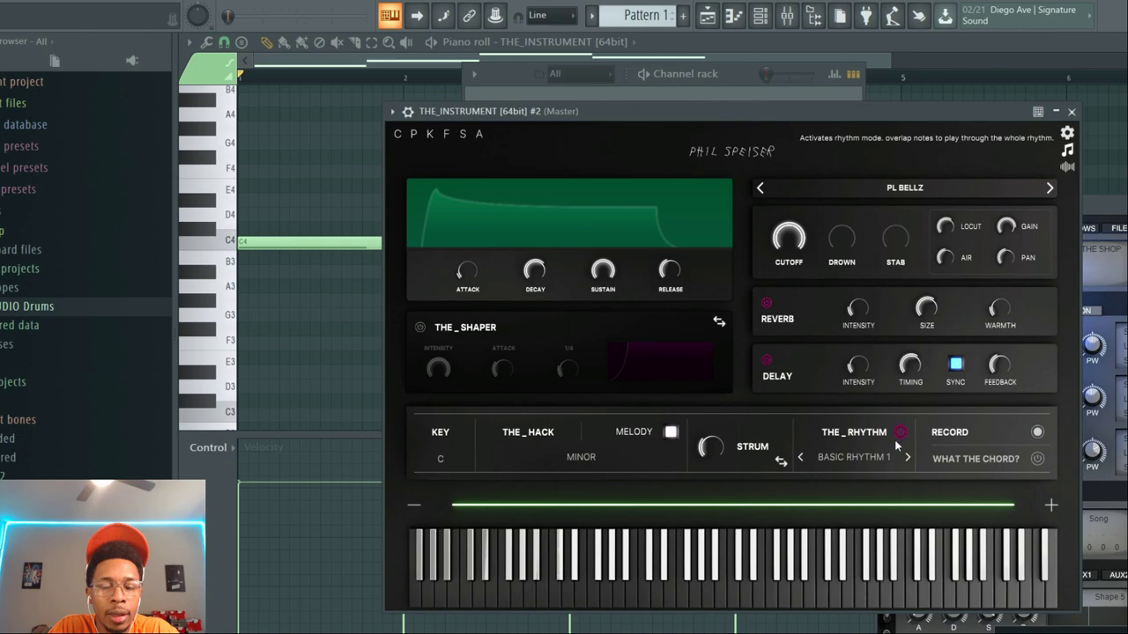
{"action": "left_click", "coordinate": [910, 457]}
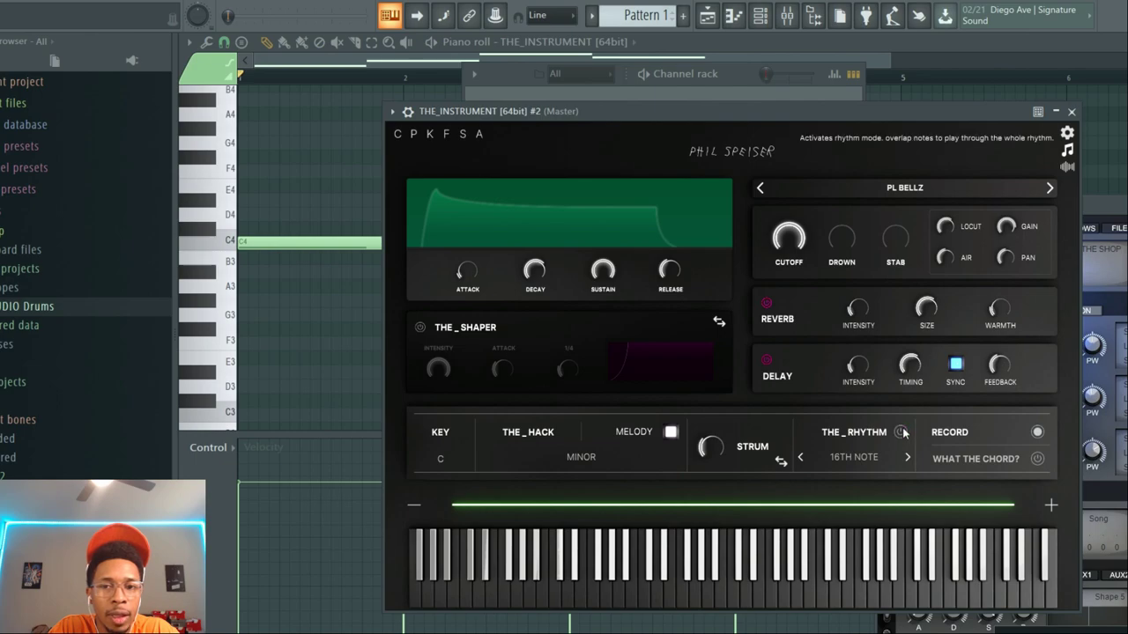
{"action": "left_click", "coordinate": [901, 431]}
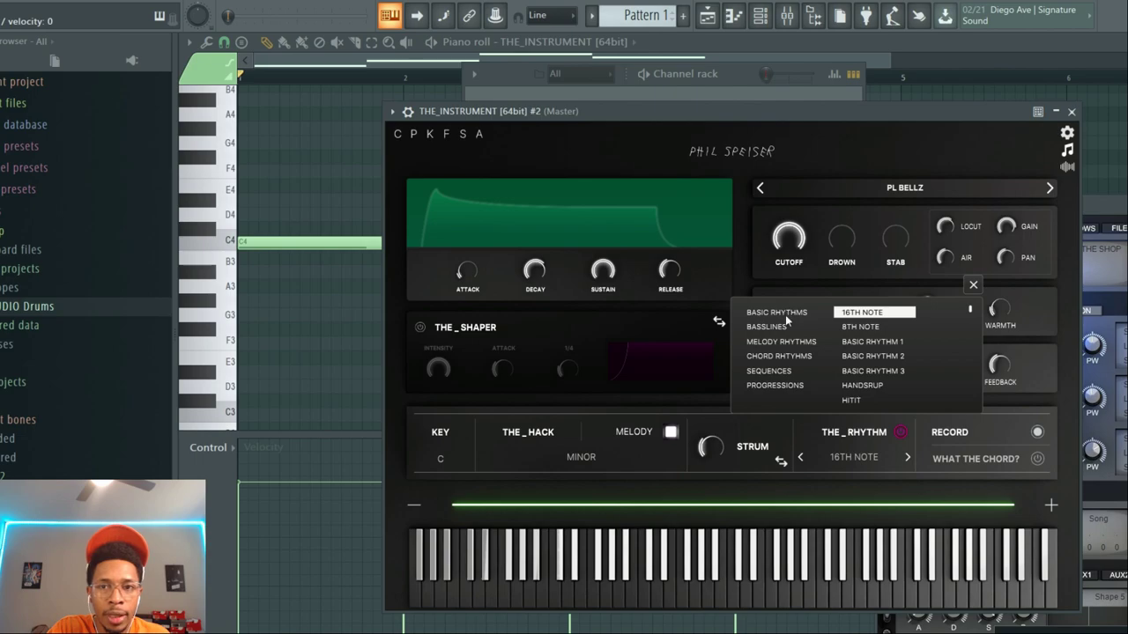
Browse Melody Rhythms, then set the strum rhythm to Basic Rhythm 1 and close the list
{"action": "left_click", "coordinate": [781, 342]}
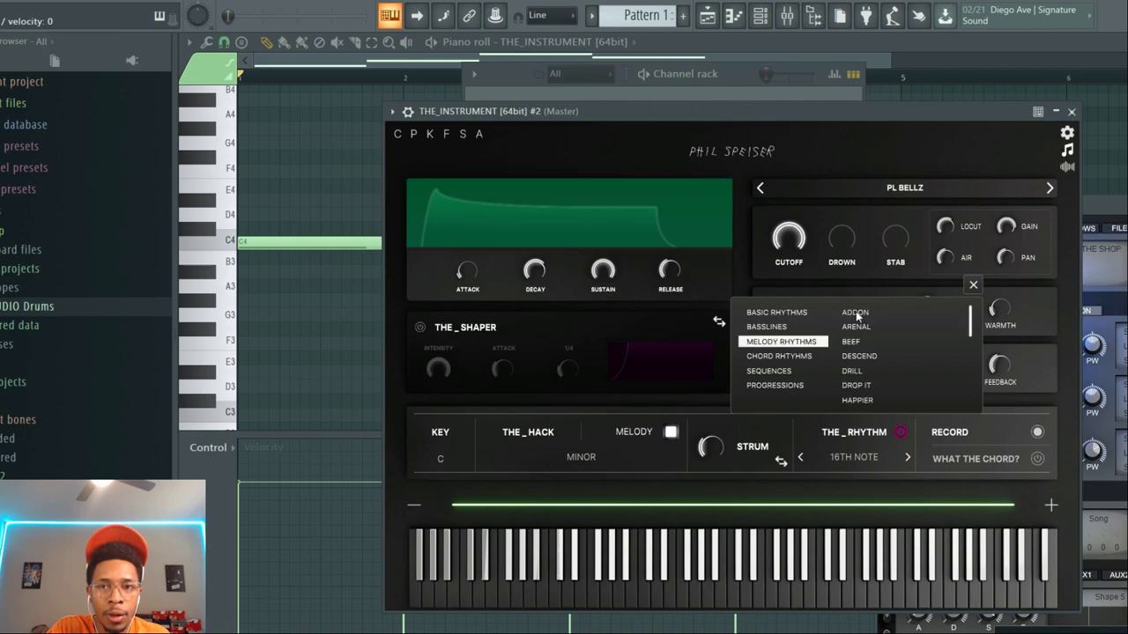
{"action": "left_click", "coordinate": [855, 312]}
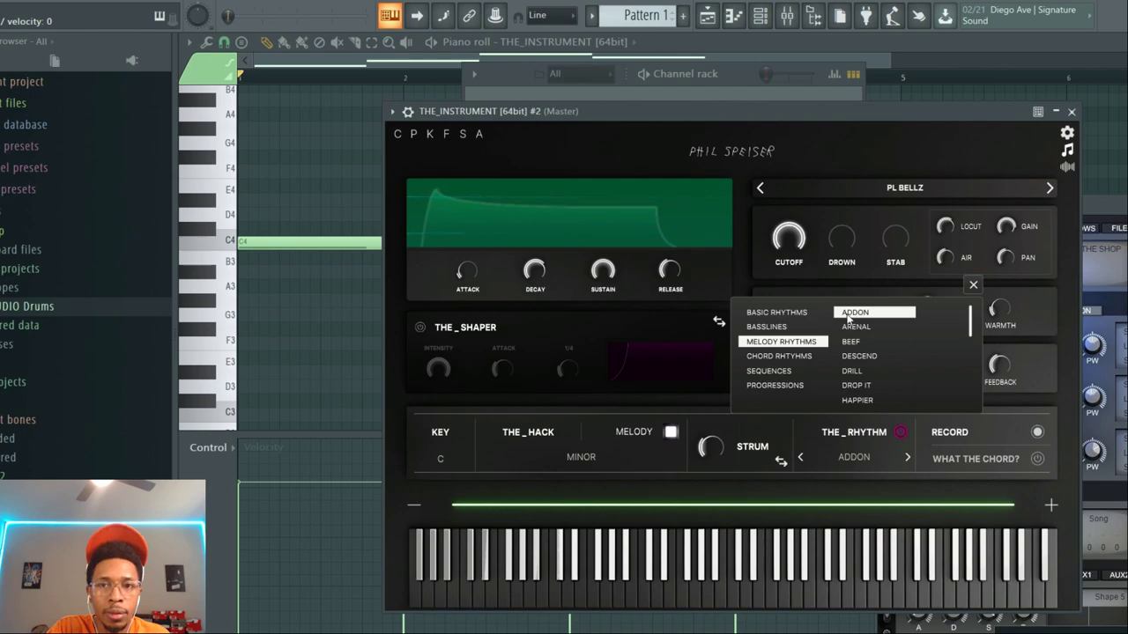
{"action": "left_click", "coordinate": [775, 312]}
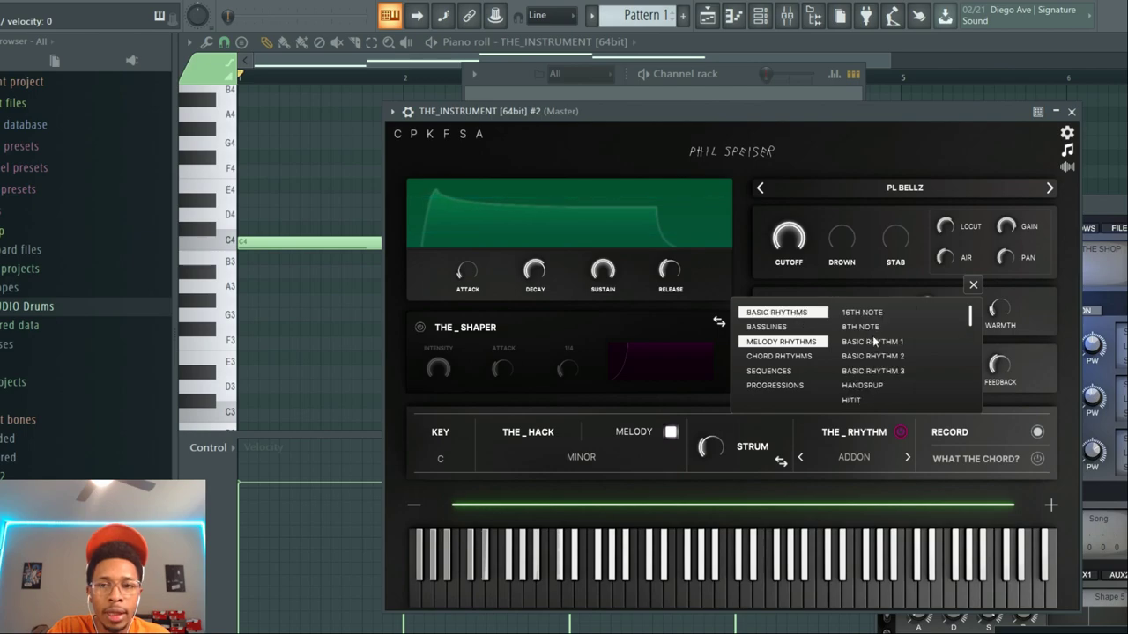
{"action": "left_click", "coordinate": [872, 341]}
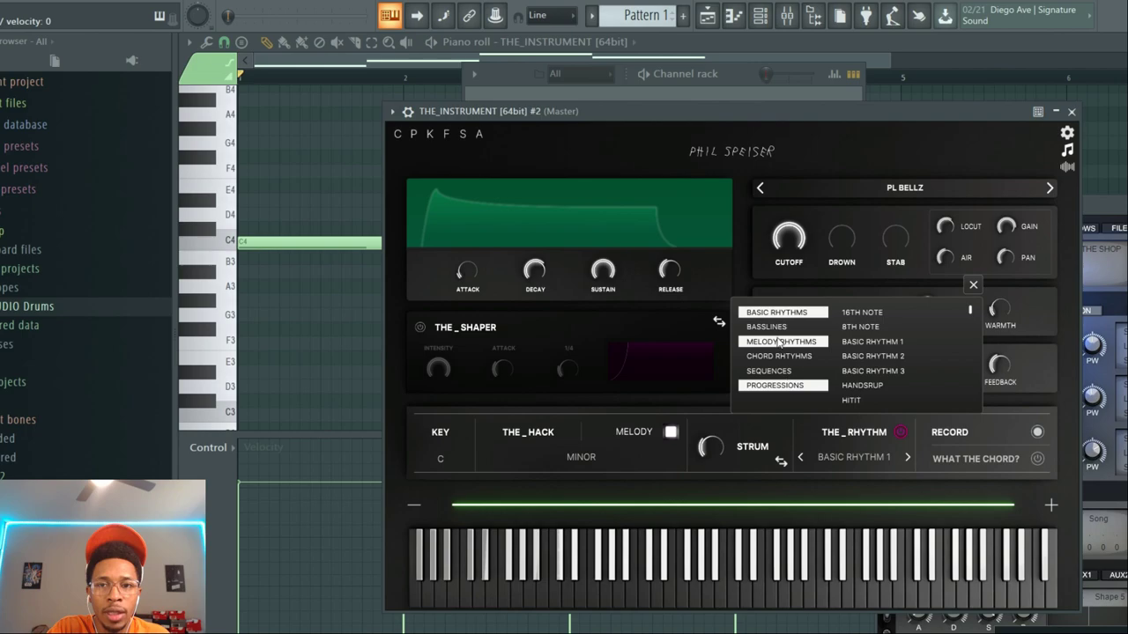
{"action": "left_click", "coordinate": [774, 384]}
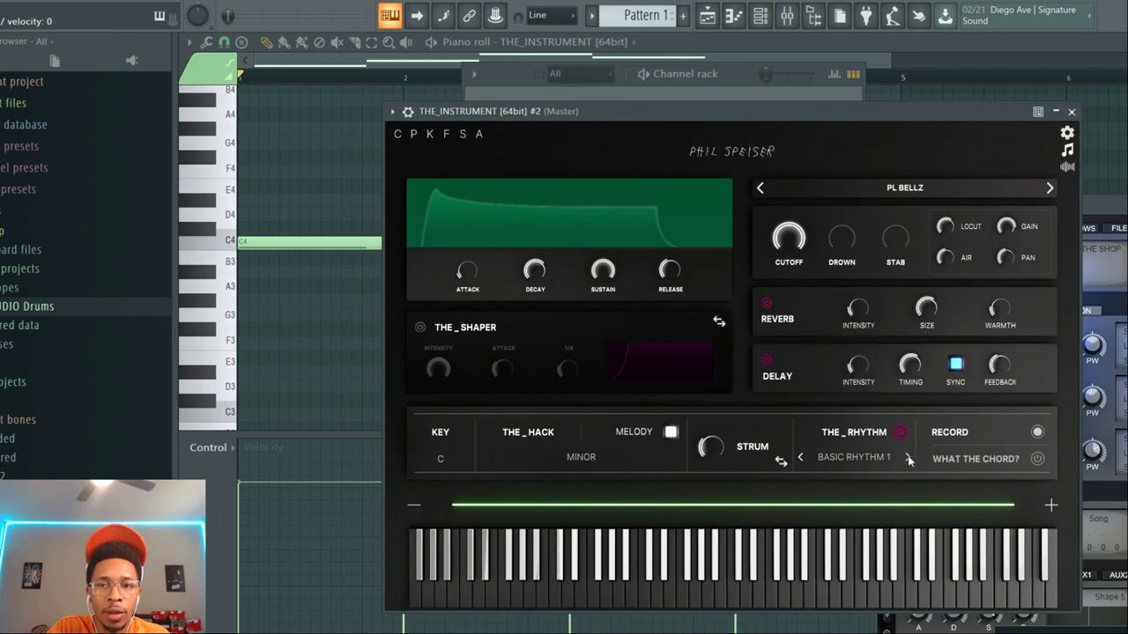
Open the first THE_INSTRUMENT channel's chord-generator section
{"action": "left_click", "coordinate": [908, 458]}
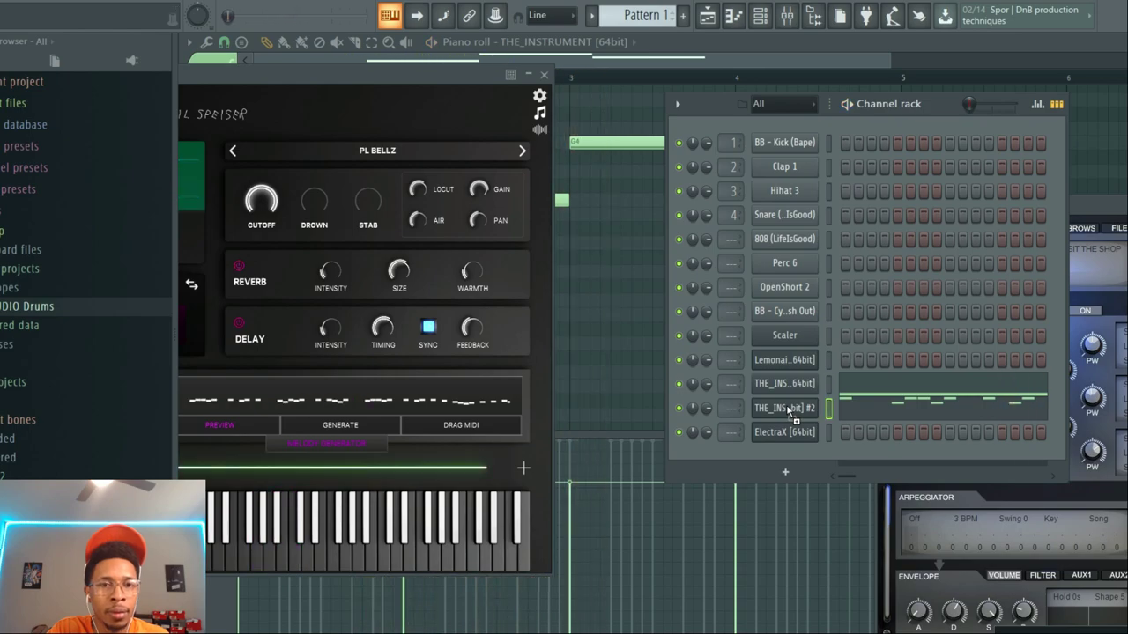
{"action": "mouse_move", "coordinate": [790, 416]}
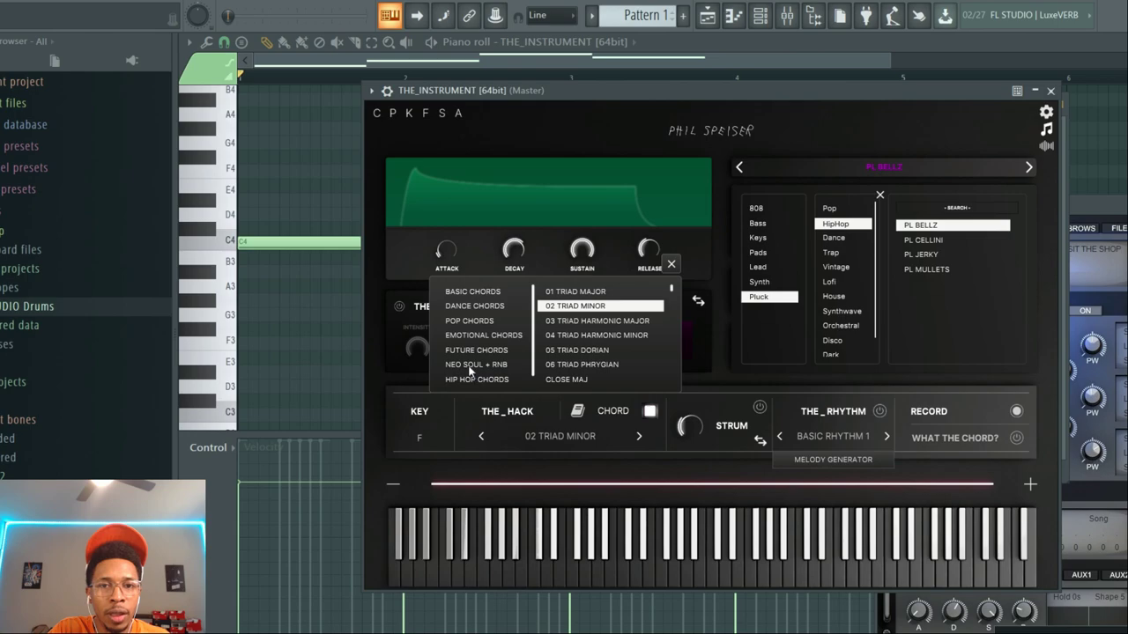
Set the chord type to Pedal Minor from the Neo Soul + RnB category
{"action": "left_click", "coordinate": [475, 363]}
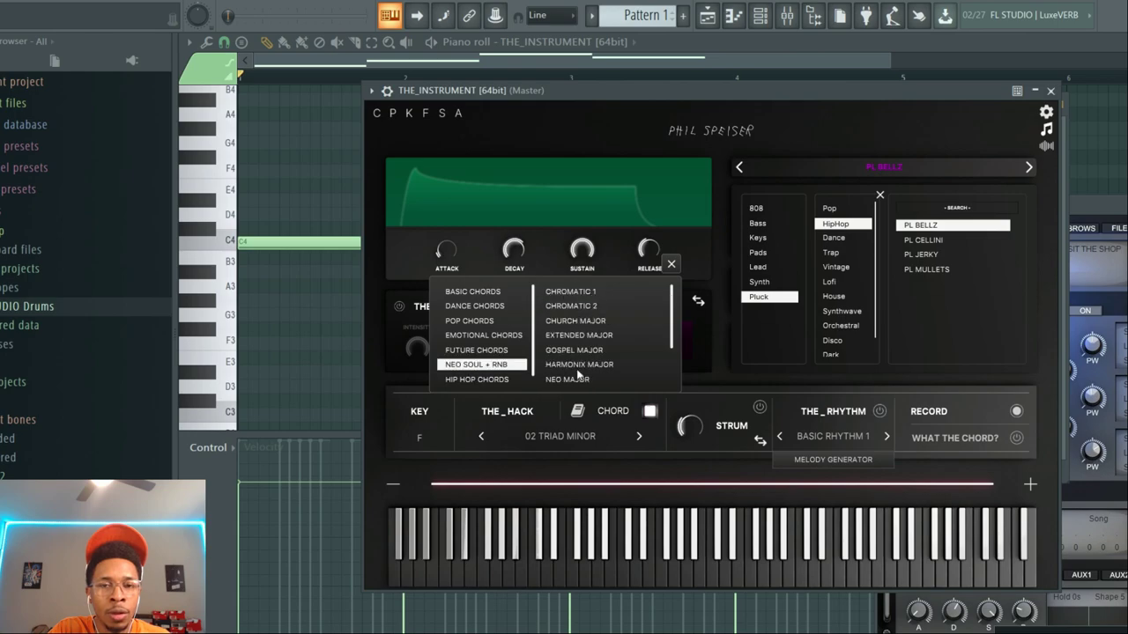
{"action": "scroll", "scroll_direction": "down", "scroll_amount": 3}
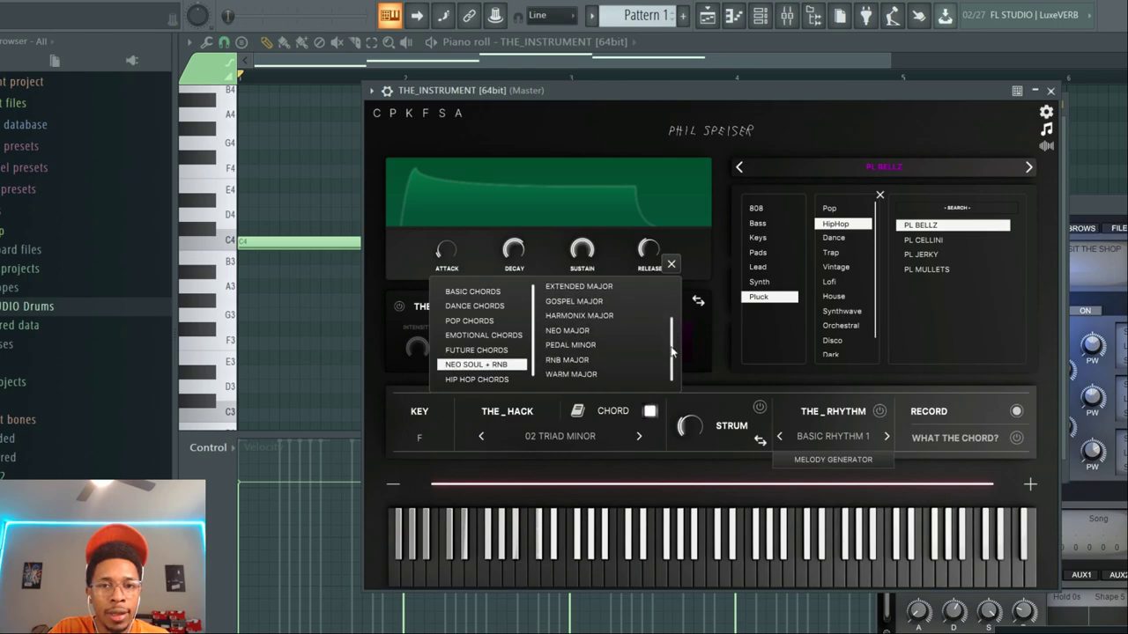
{"action": "left_click", "coordinate": [571, 343]}
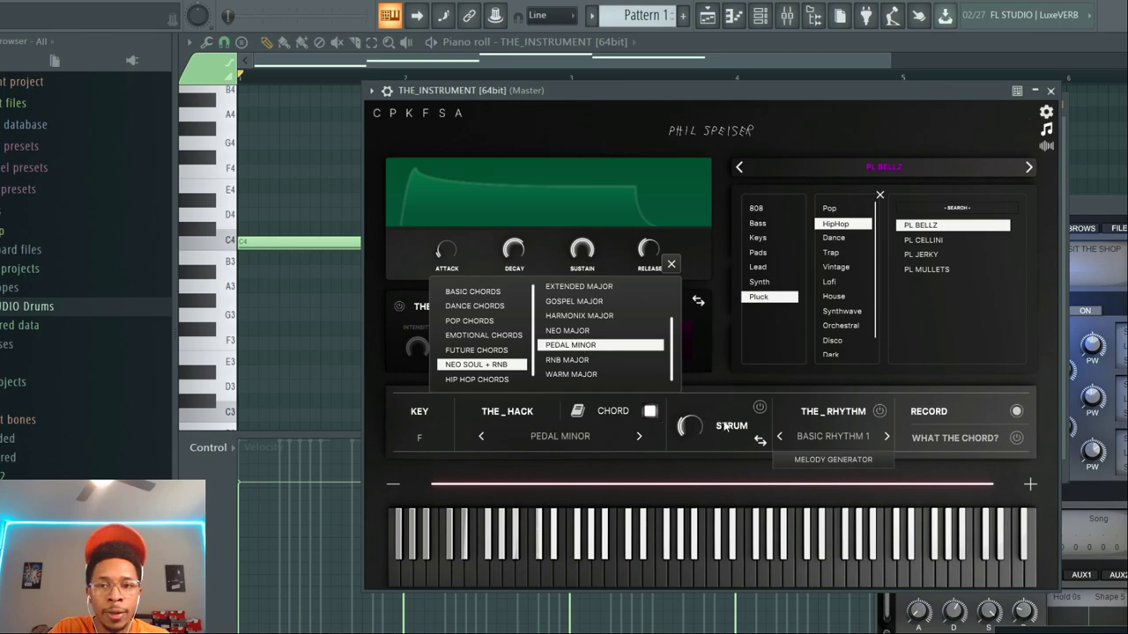
{"action": "mouse_move", "coordinate": [797, 275]}
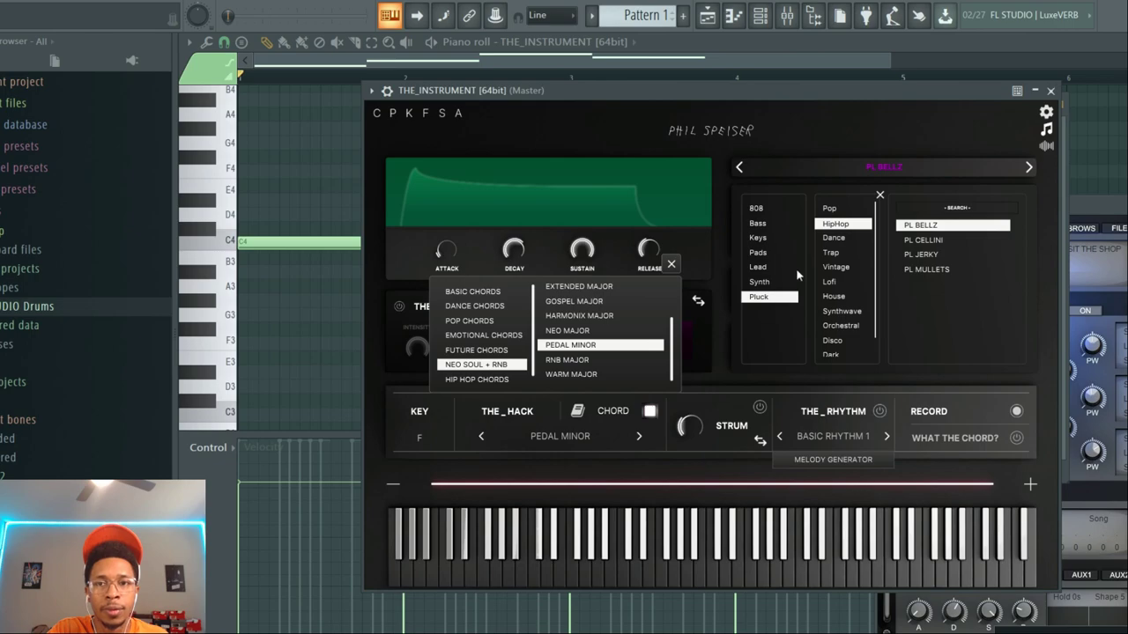
{"action": "mouse_move", "coordinate": [867, 261]}
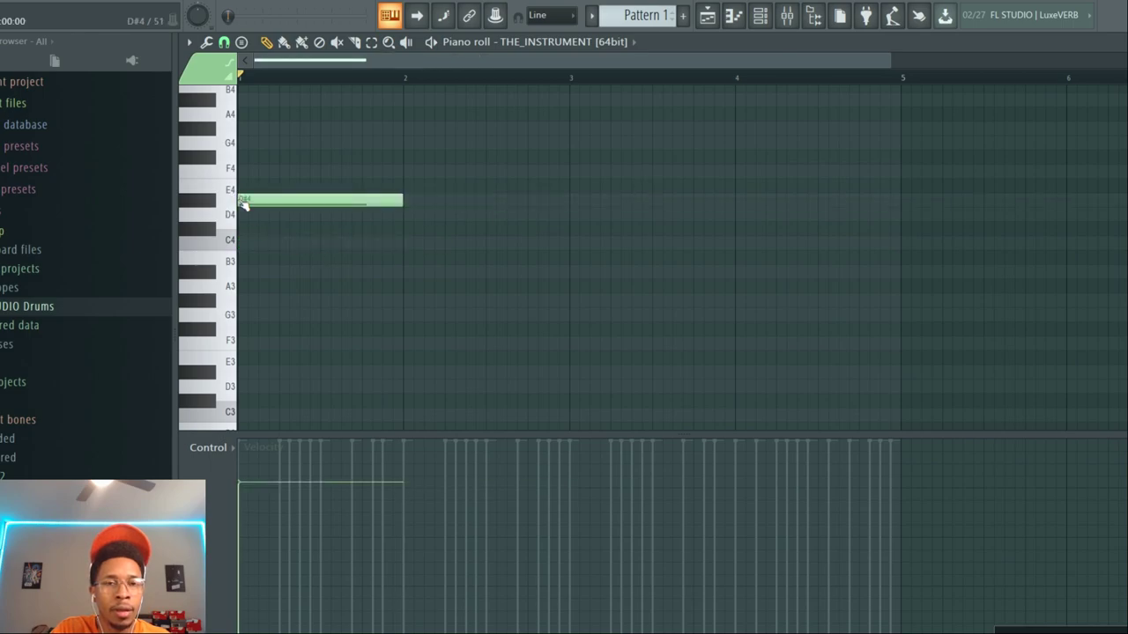
Draw chord root notes in bars 2–4, including an F4 in bar 2
{"action": "left_click", "coordinate": [484, 170]}
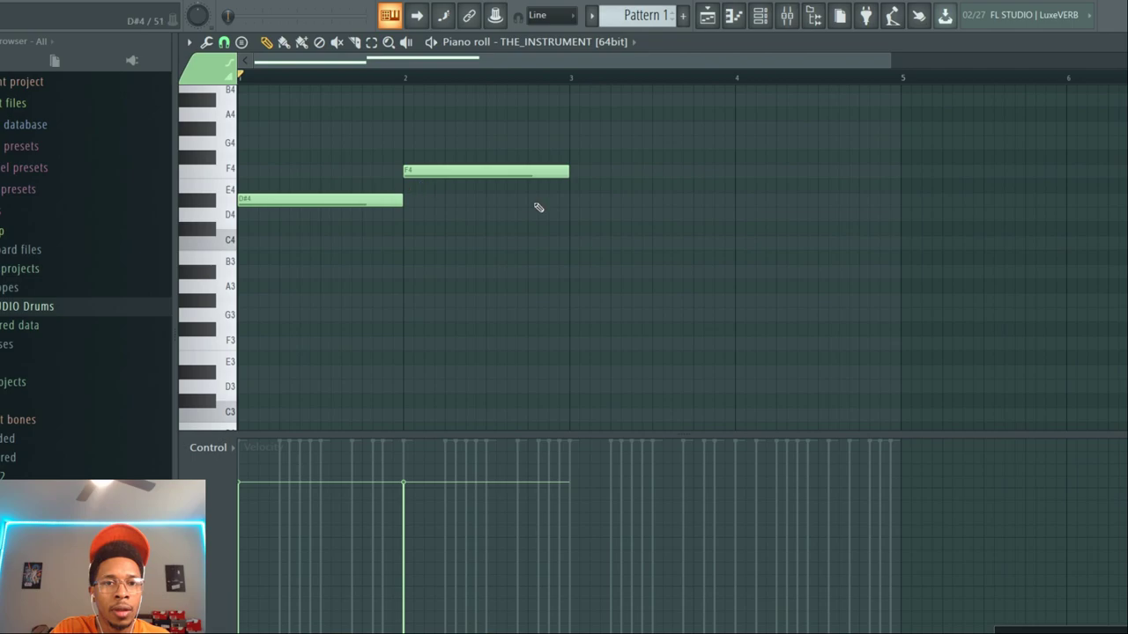
{"action": "left_click_drag", "start_coordinate": [571, 271], "coordinate": [733, 271]}
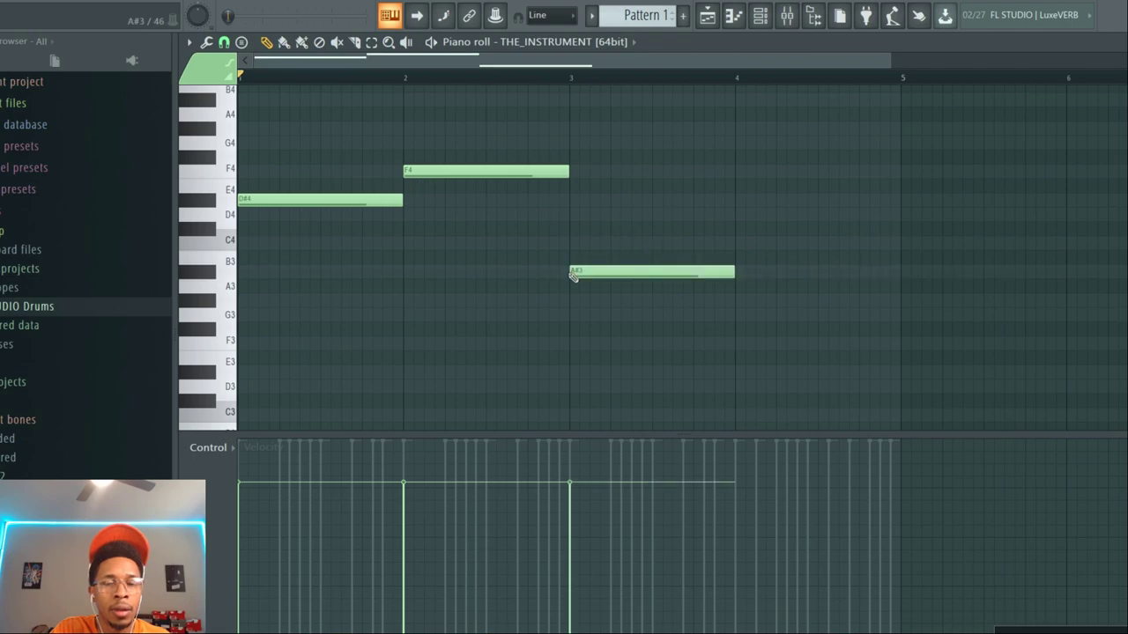
{"action": "left_click_drag", "start_coordinate": [652, 271], "coordinate": [652, 244]}
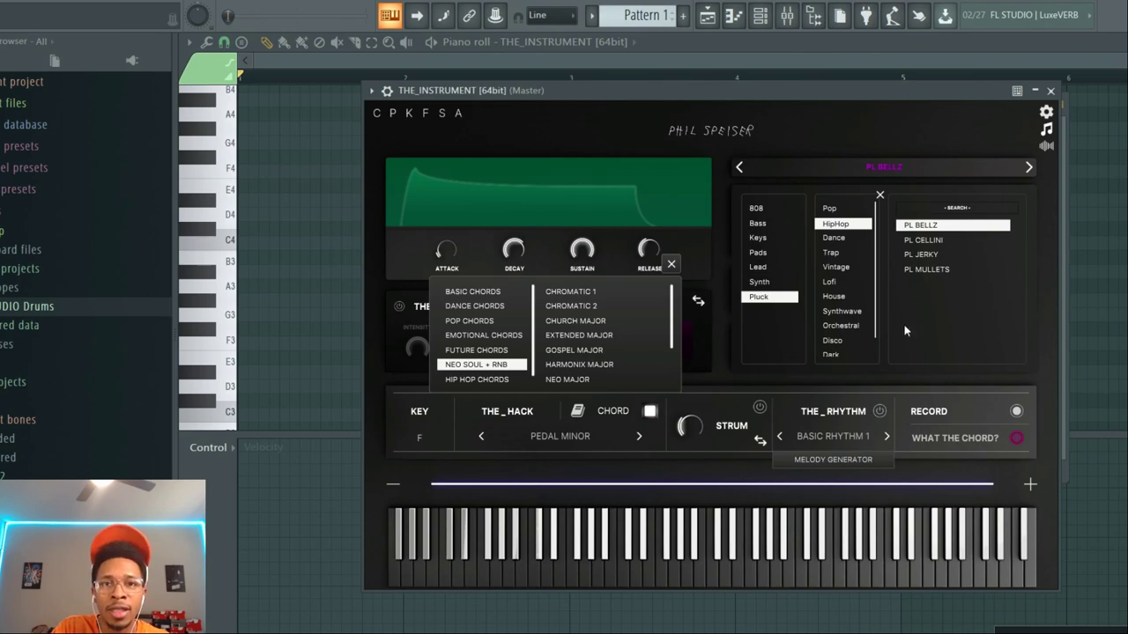
{"action": "mouse_move", "coordinate": [786, 109]}
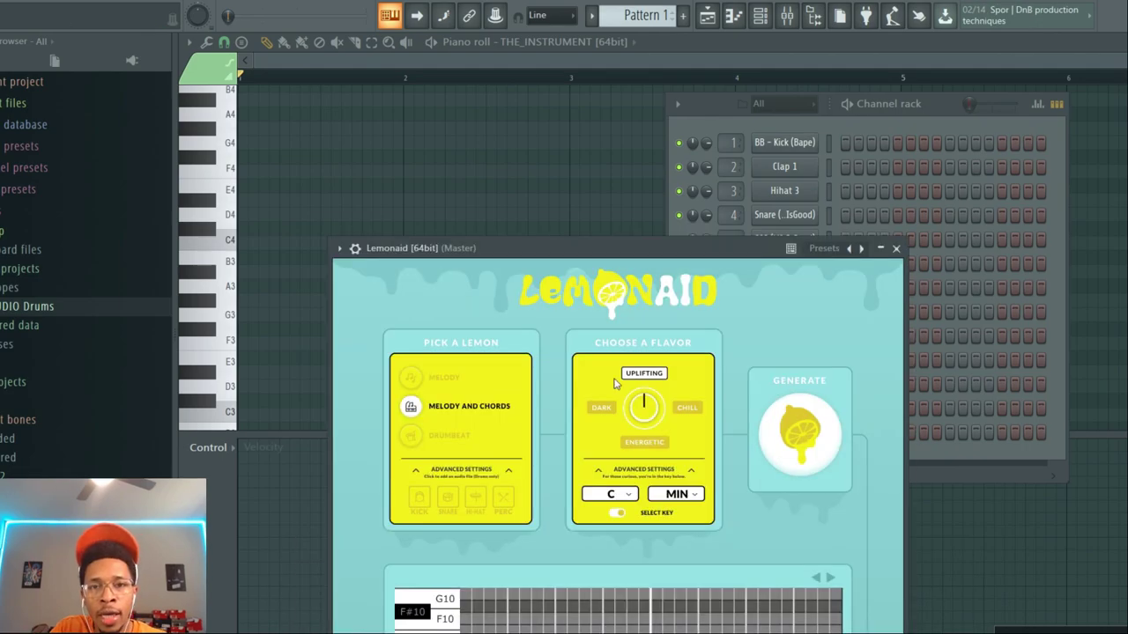
Reposition the Lemonaid window and give the generated melody a darker flavour
{"action": "left_click_drag", "start_coordinate": [616, 247], "coordinate": [509, 89]}
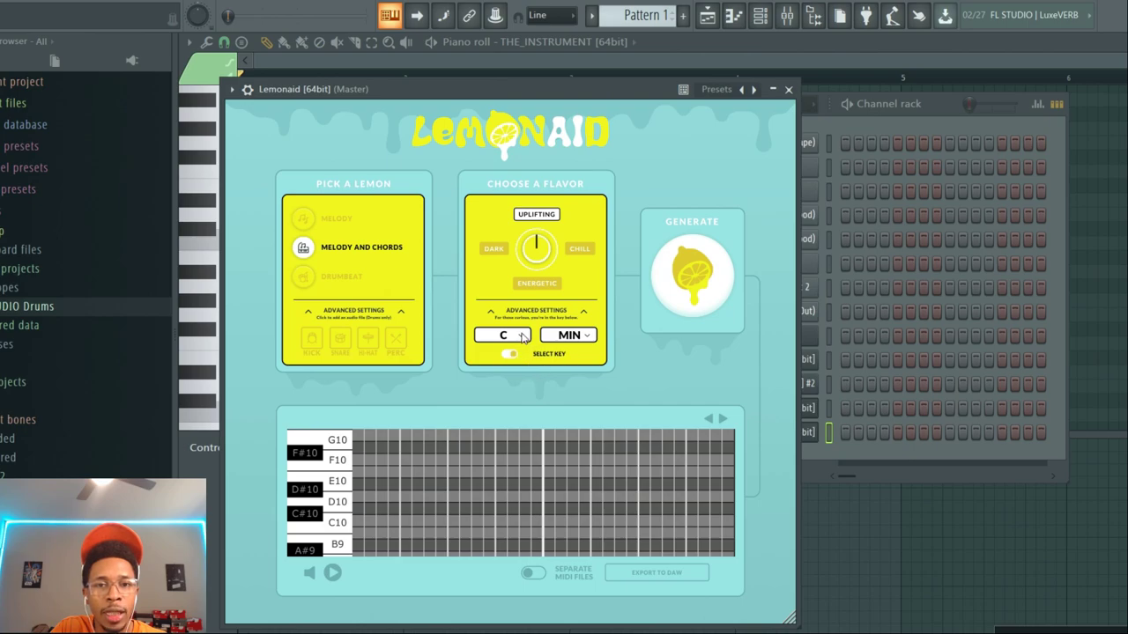
{"action": "left_click", "coordinate": [502, 335]}
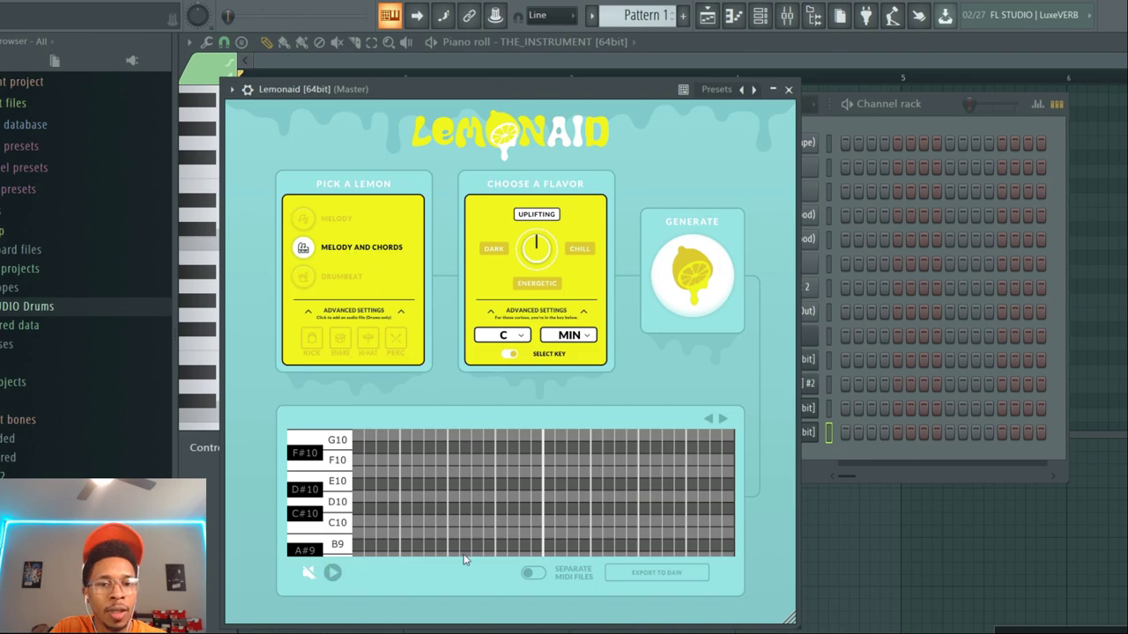
{"action": "mouse_move", "coordinate": [504, 237]}
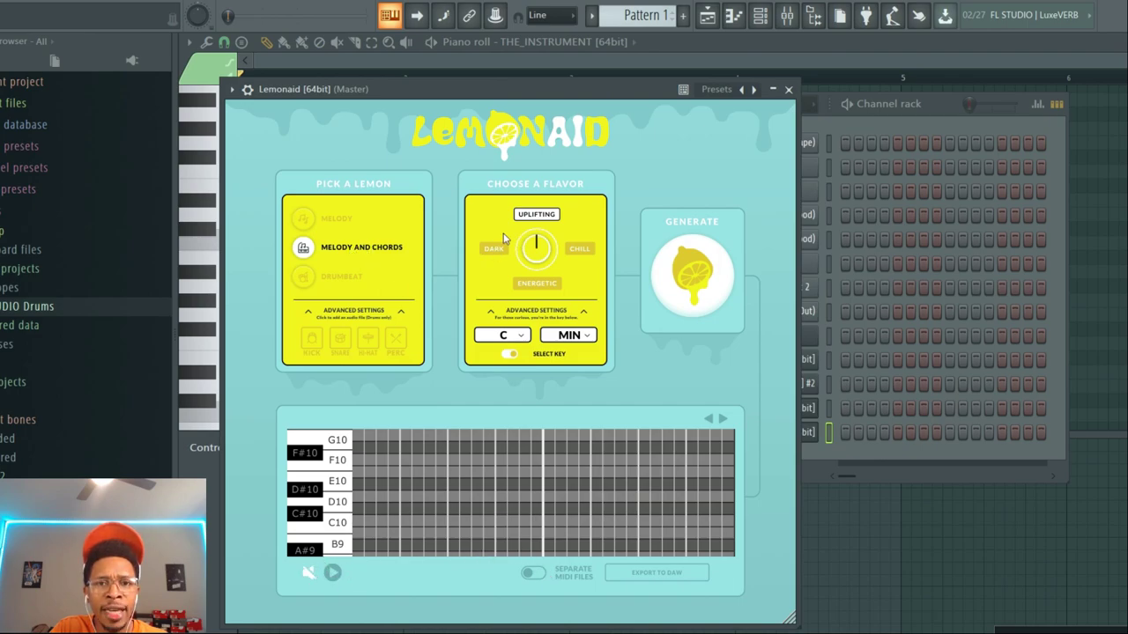
{"action": "mouse_move", "coordinate": [501, 255]}
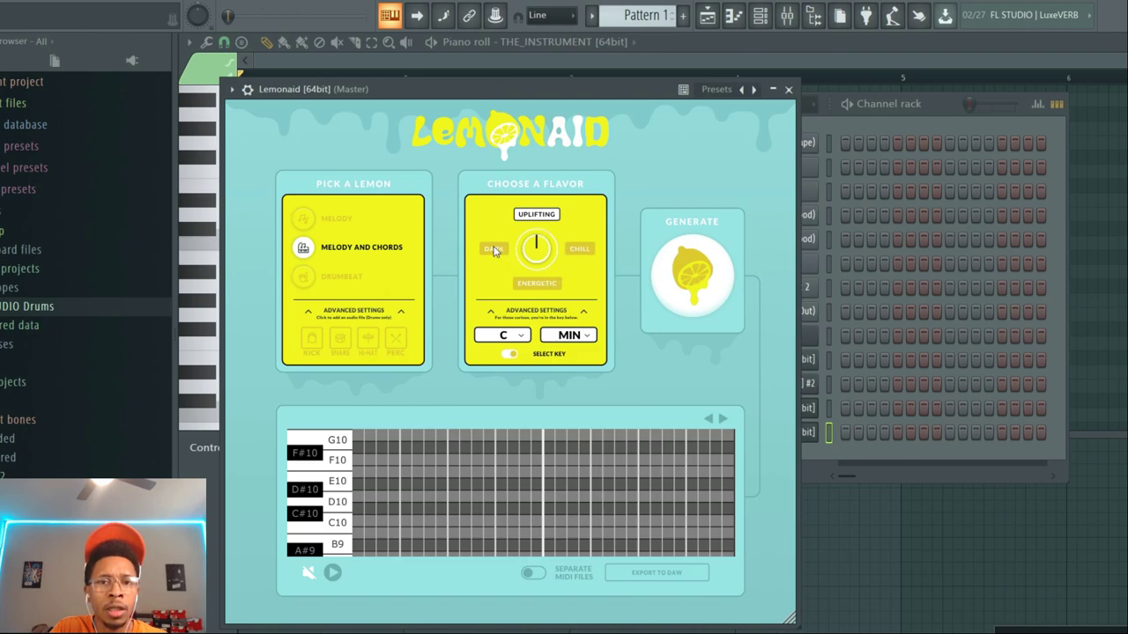
{"action": "left_click", "coordinate": [494, 249]}
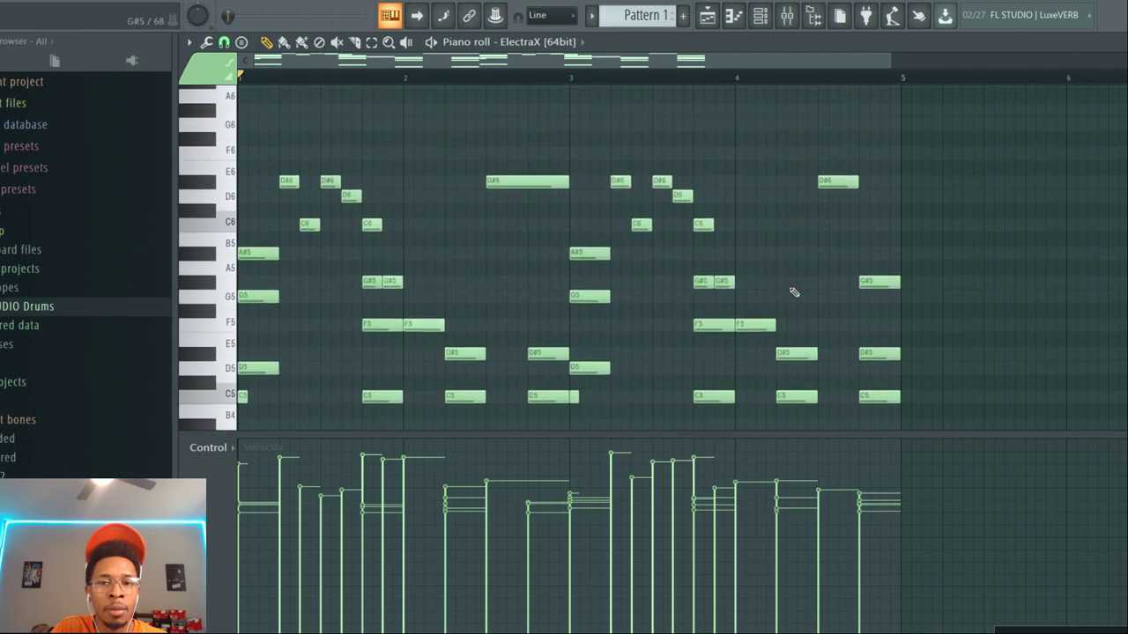
{"action": "left_click", "coordinate": [757, 16]}
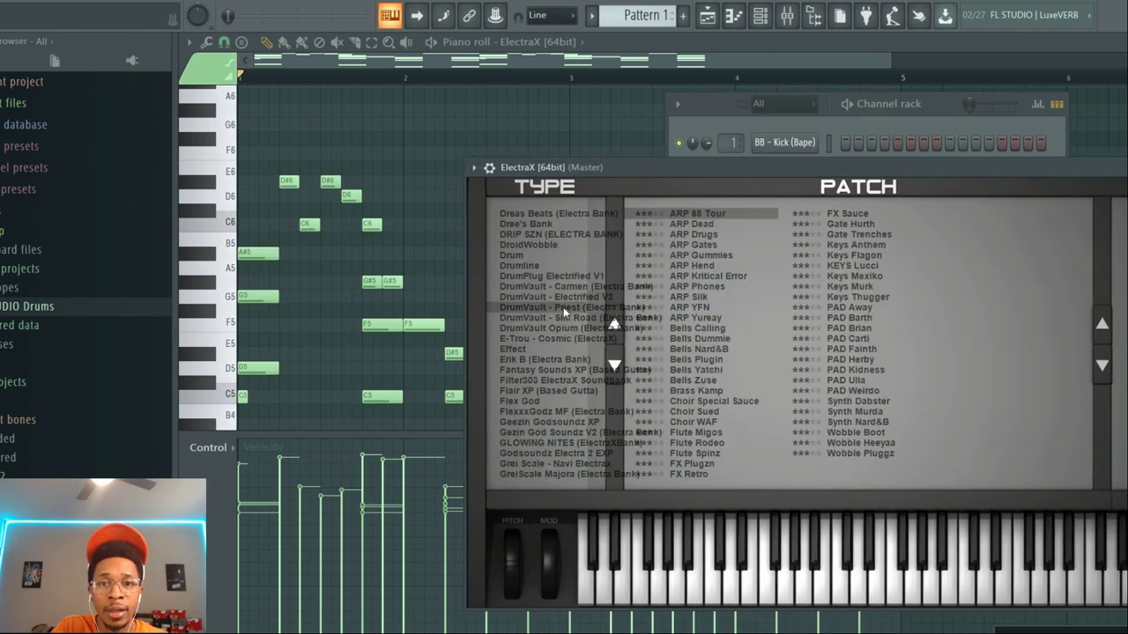
{"action": "mouse_move", "coordinate": [726, 326]}
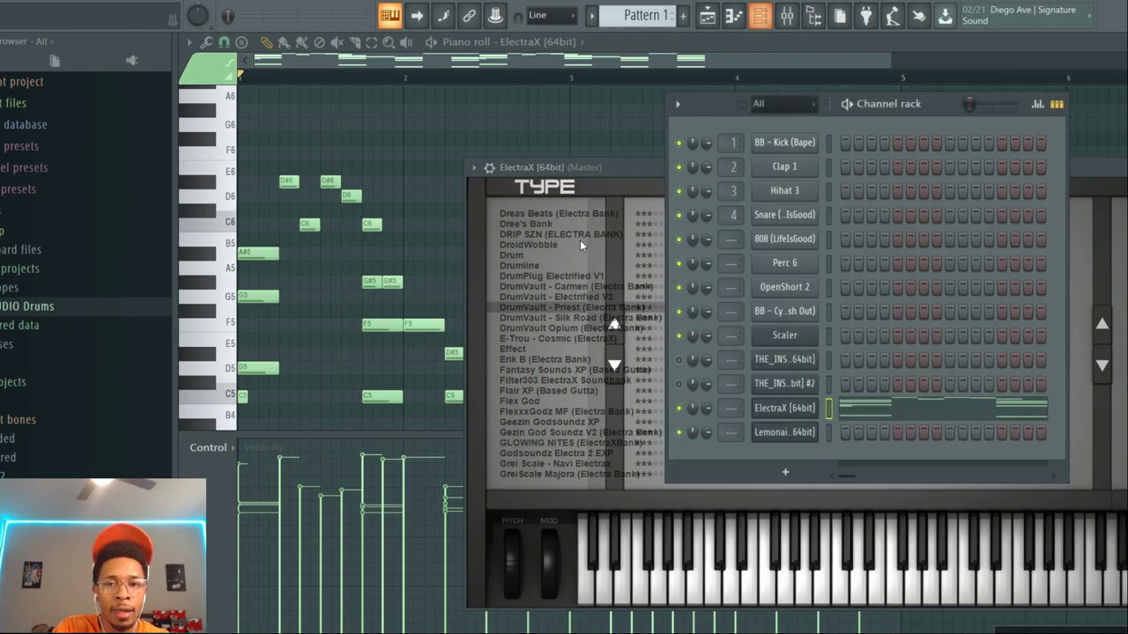
Audition ElectraX patches while the melody plays and settle on a Keys patch
{"action": "right_click", "coordinate": [783, 360]}
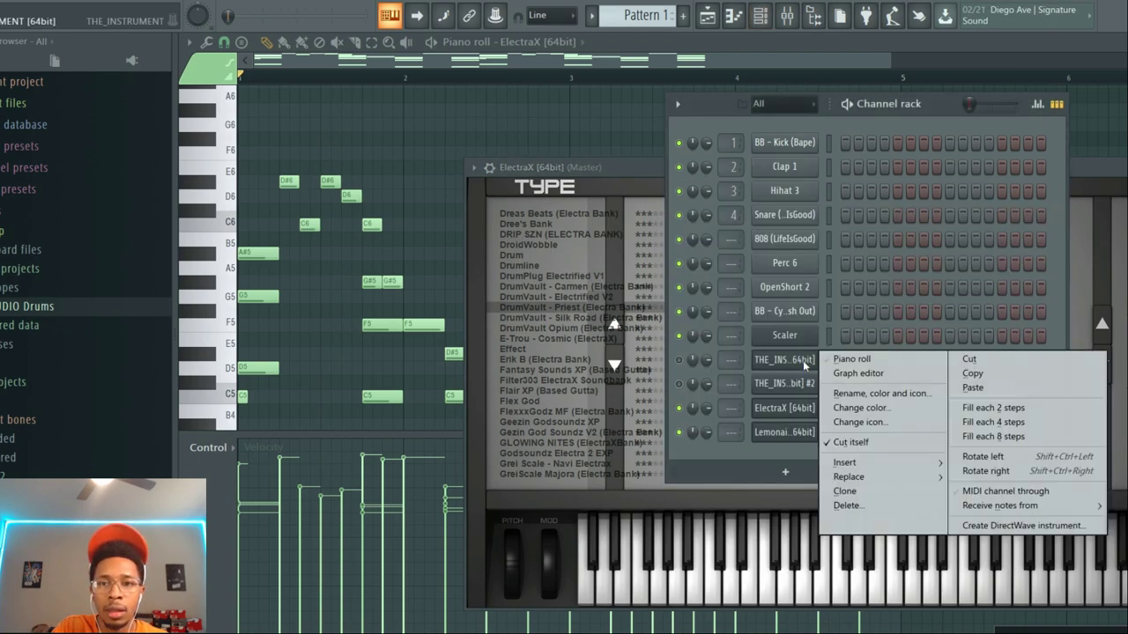
{"action": "left_click", "coordinate": [846, 504]}
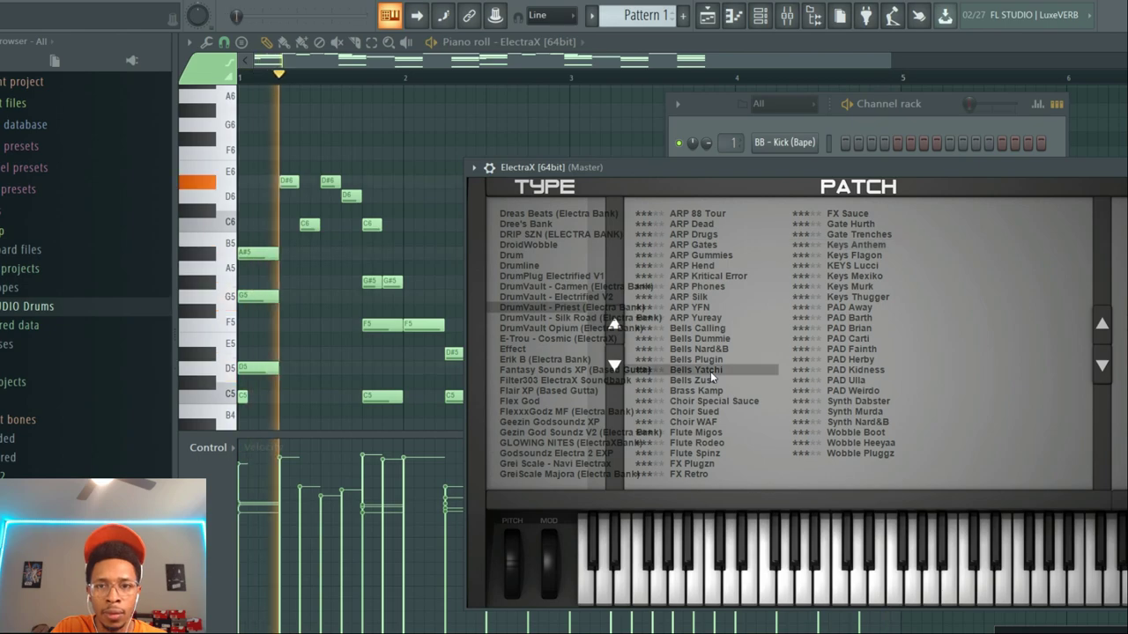
{"action": "left_click", "coordinate": [696, 359]}
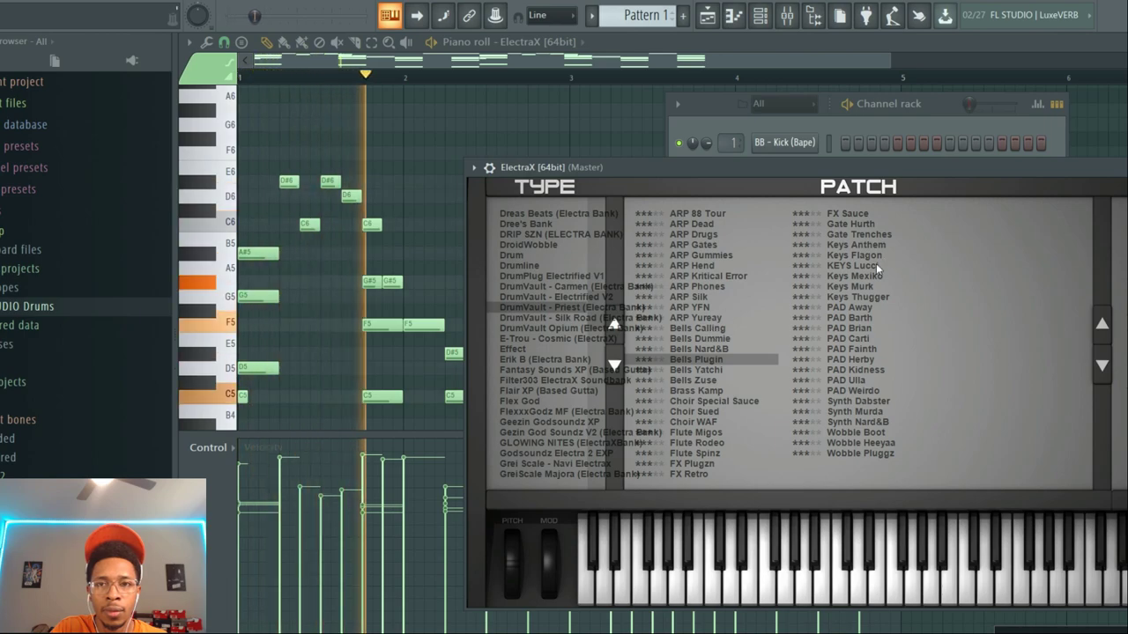
{"action": "left_click", "coordinate": [854, 264]}
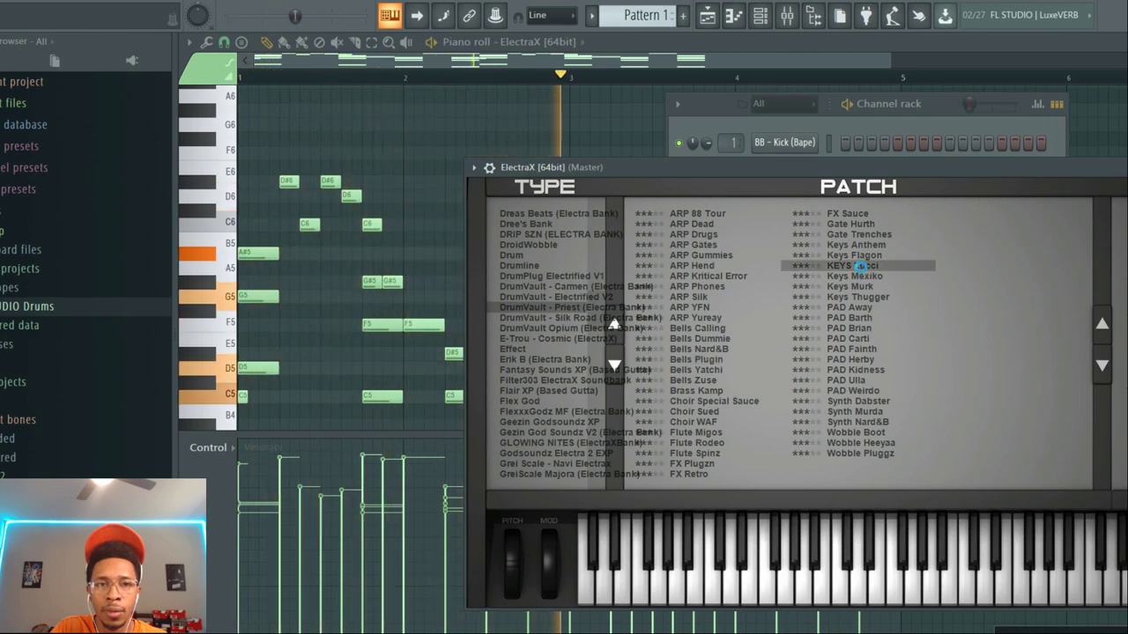
{"action": "left_click", "coordinate": [853, 265]}
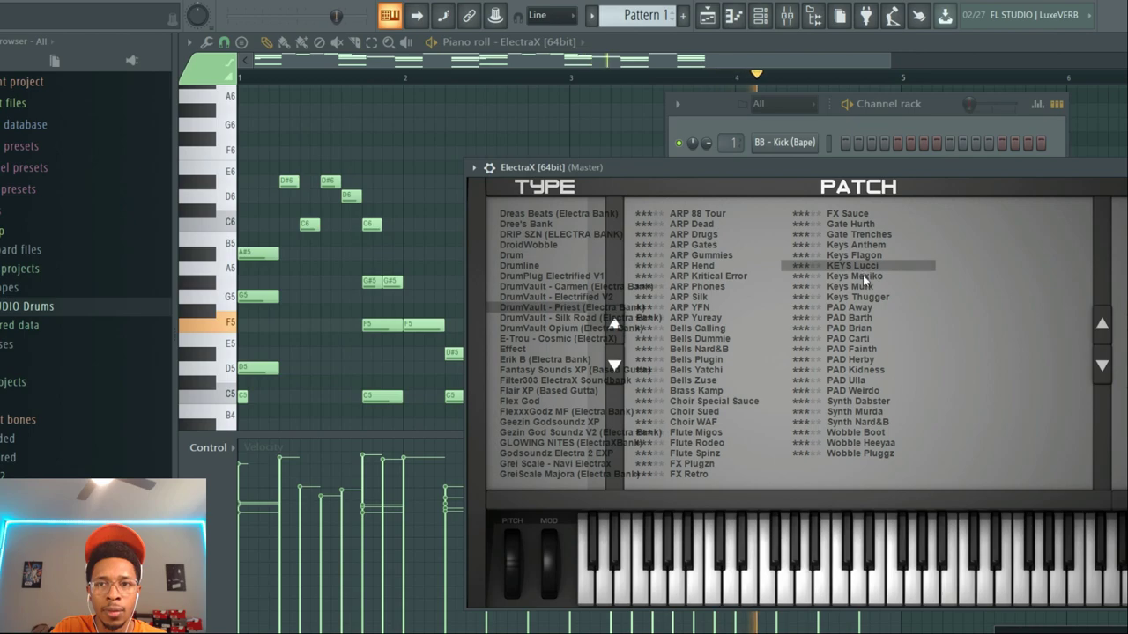
{"action": "left_click", "coordinate": [854, 285]}
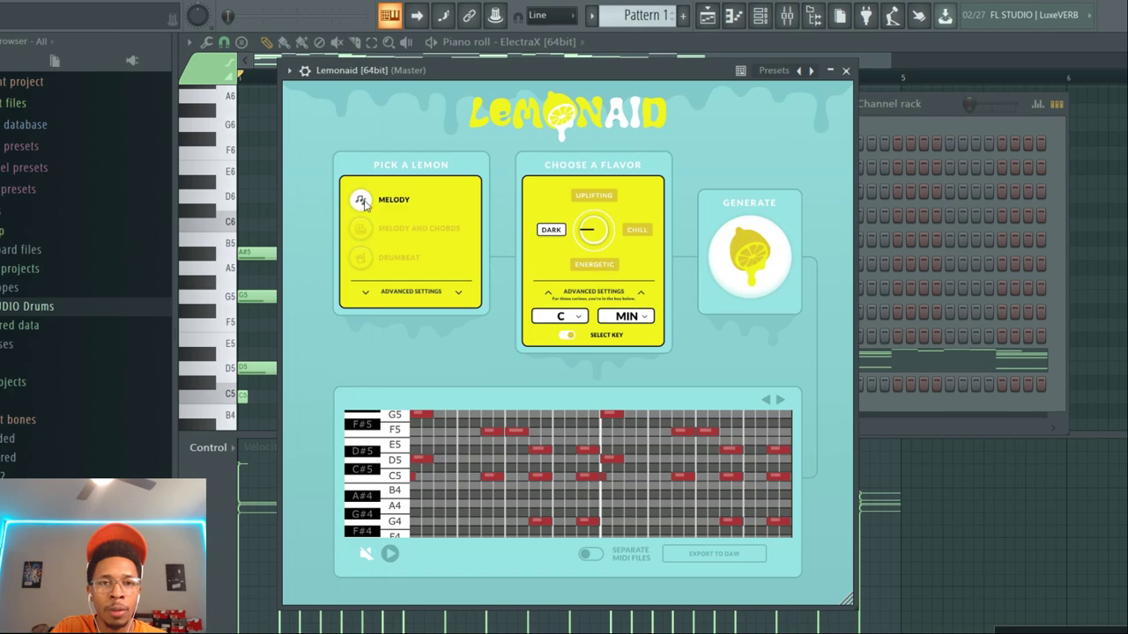
{"action": "mouse_move", "coordinate": [483, 233]}
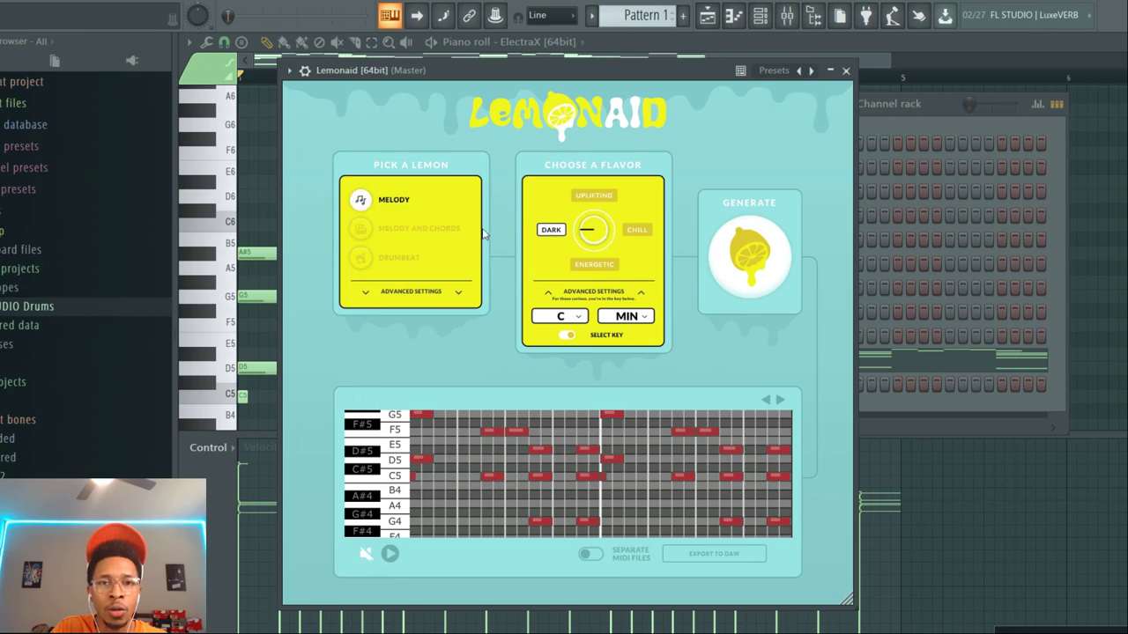
{"action": "mouse_move", "coordinate": [779, 357]}
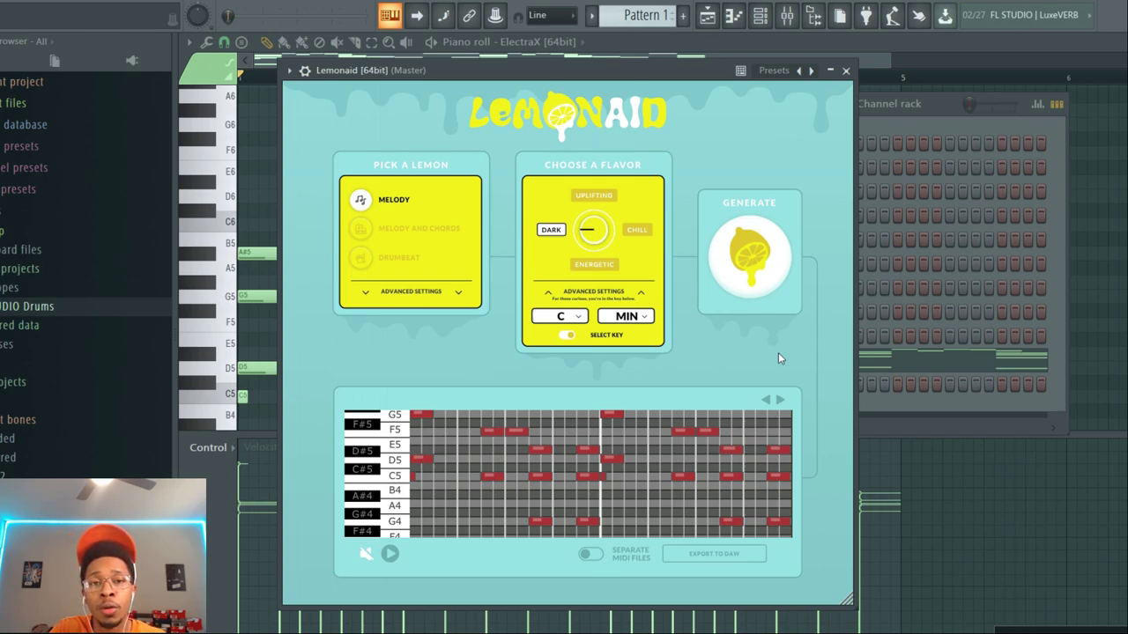
Generate a fresh C minor melody, then switch Lemonaid to Drumbeat mode
{"action": "left_click", "coordinate": [747, 253]}
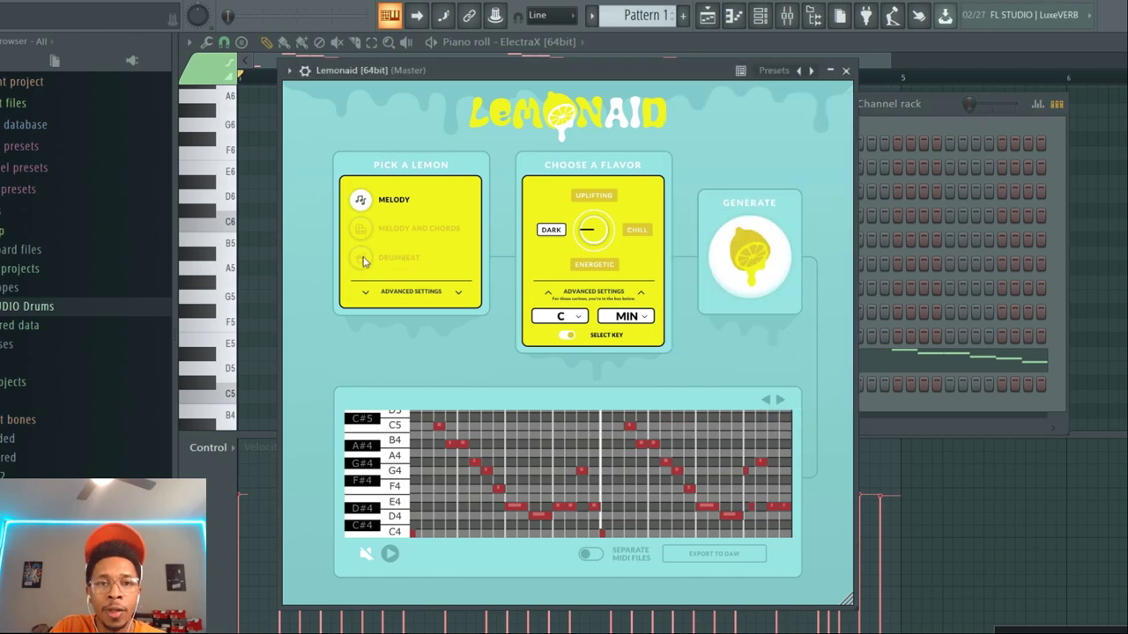
{"action": "left_click", "coordinate": [360, 257]}
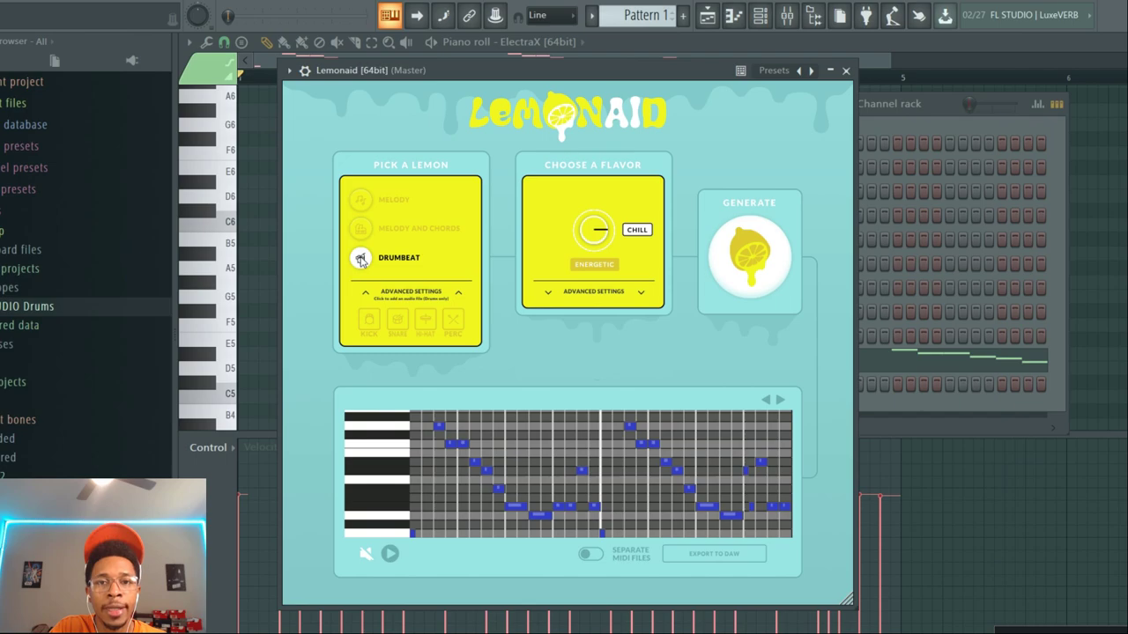
Generate a Lemonaid drumbeat and split it into separate Closed Hat, Snare and Kick MIDI parts
{"action": "left_click", "coordinate": [749, 255]}
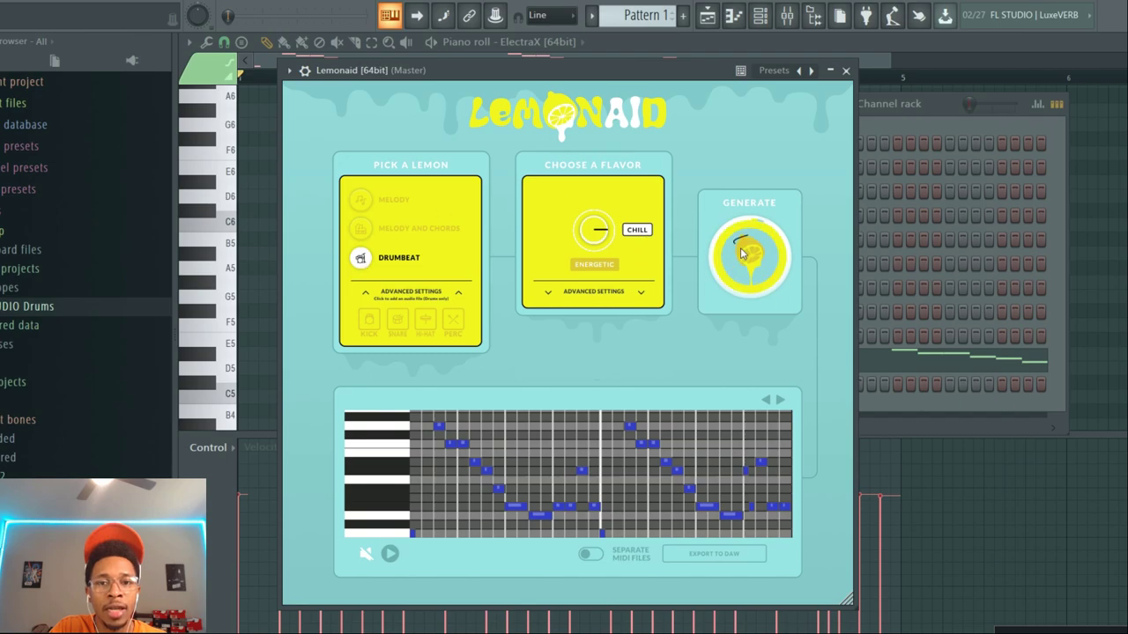
{"action": "left_click", "coordinate": [748, 256]}
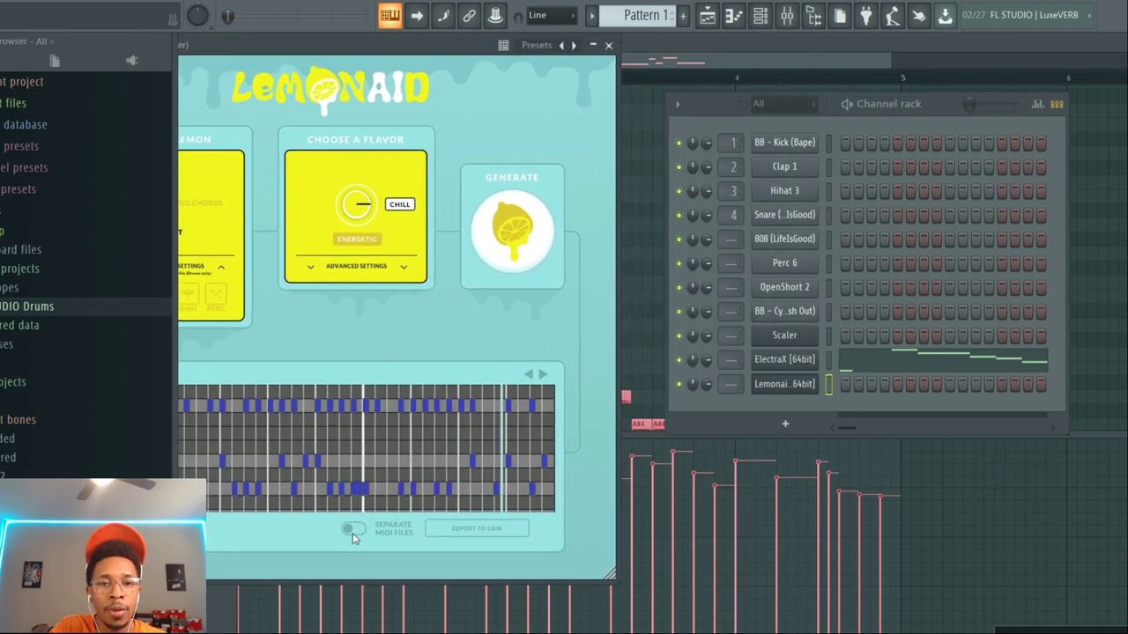
{"action": "left_click", "coordinate": [353, 529]}
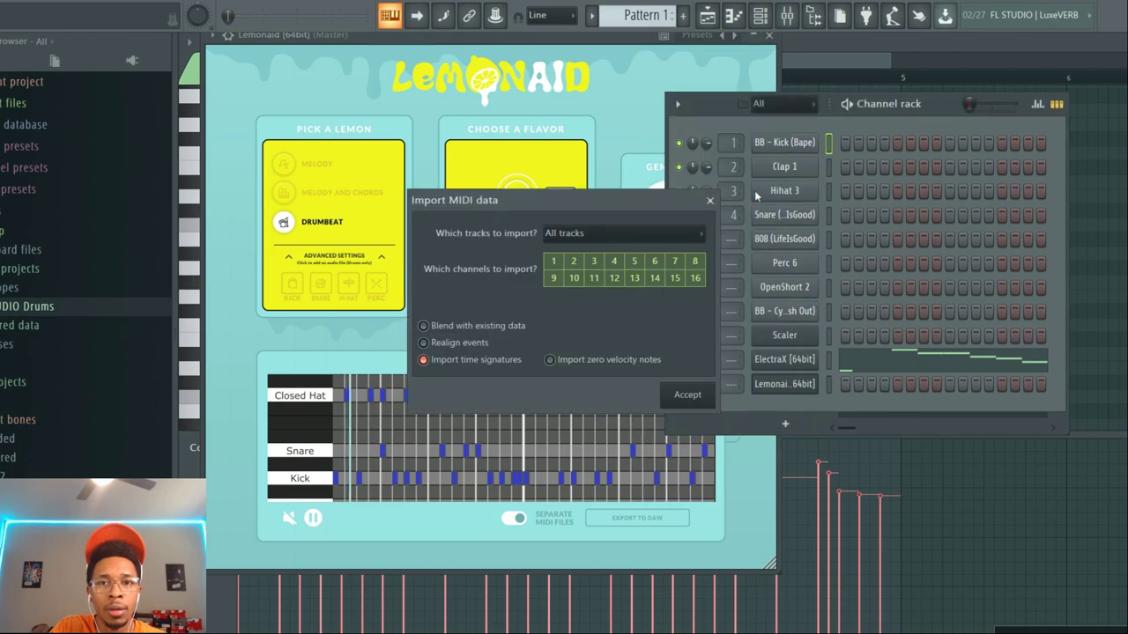
Import the Kick, Snare and Closed Hat tracks onto the Kick, Clap and Hihat channels
{"action": "left_click", "coordinate": [623, 232]}
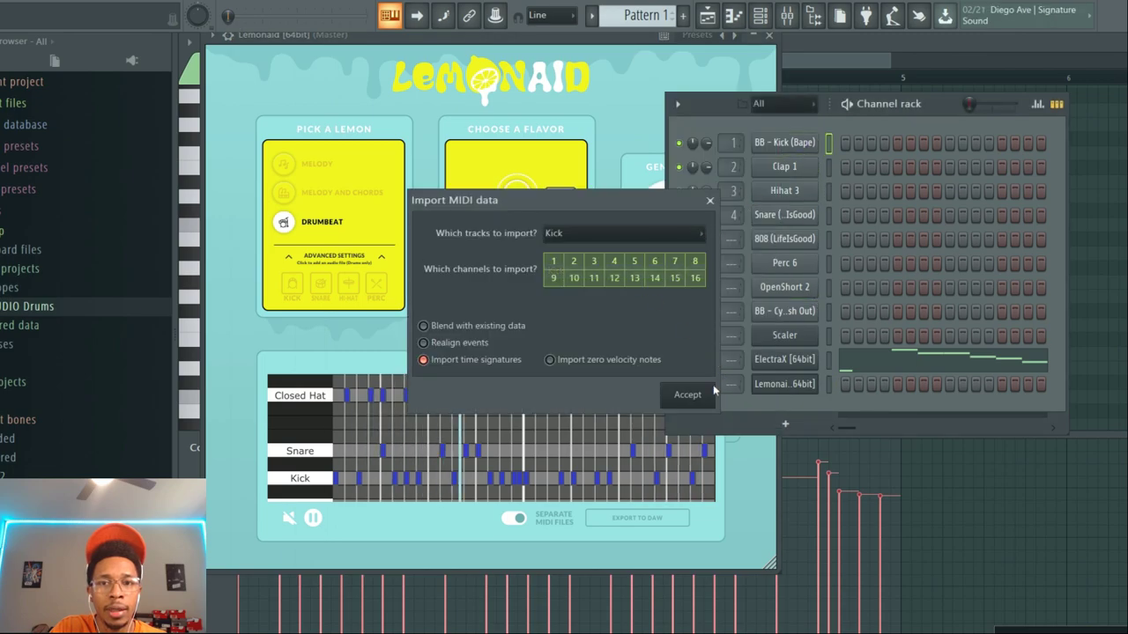
{"action": "left_click", "coordinate": [687, 395]}
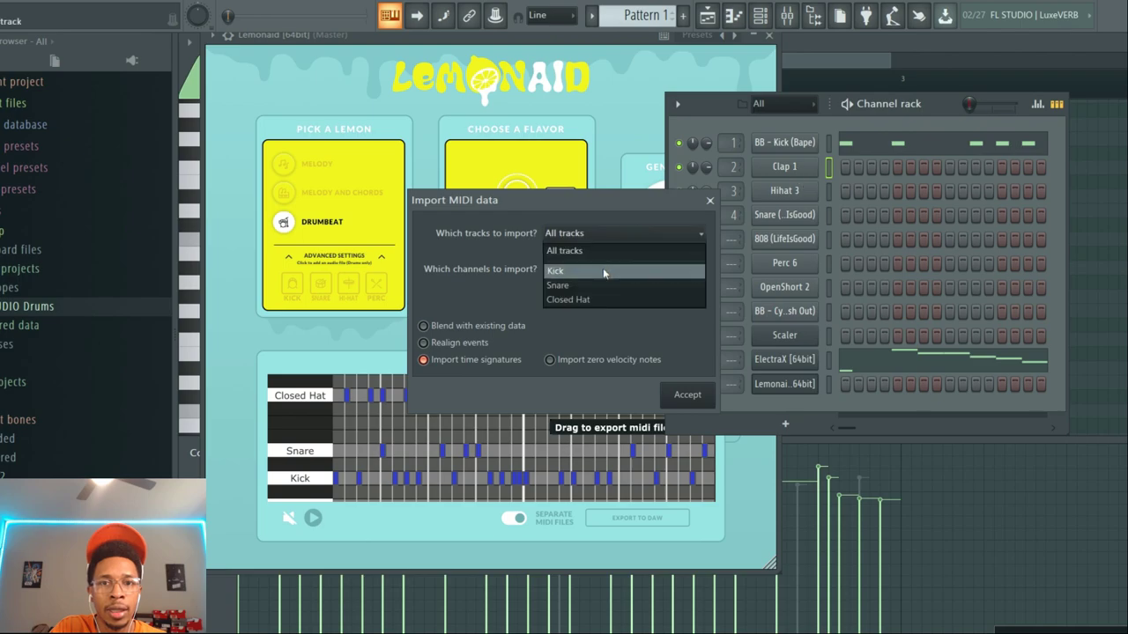
{"action": "left_click", "coordinate": [687, 395]}
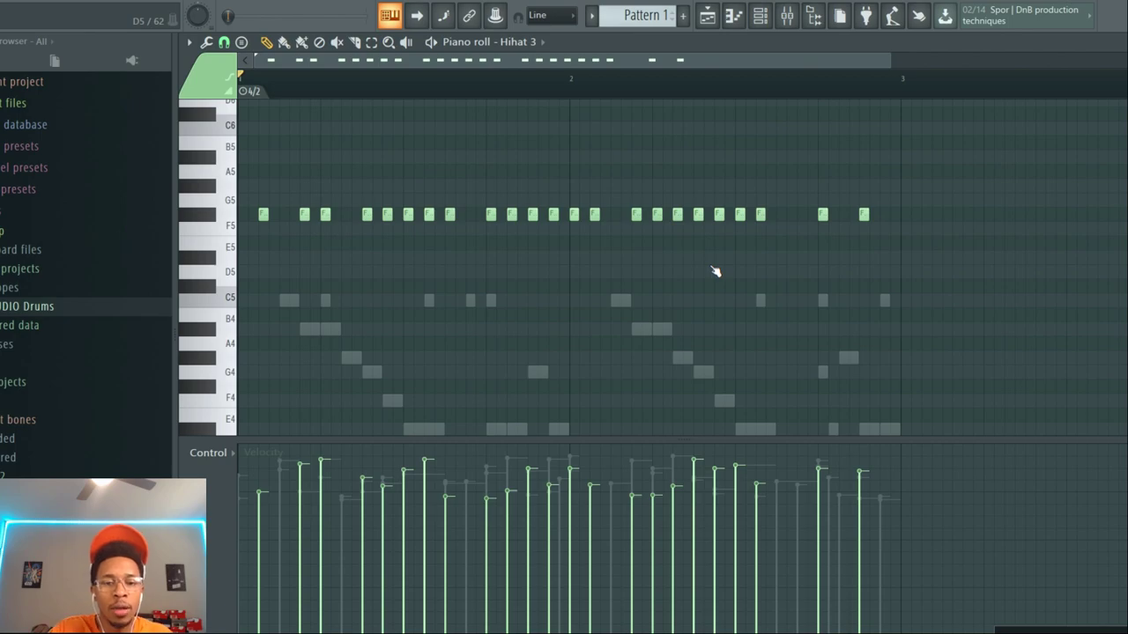
Reopen the Lemonaid plugin window from the Channel rack to view its drumbeat
{"action": "left_click", "coordinate": [759, 16]}
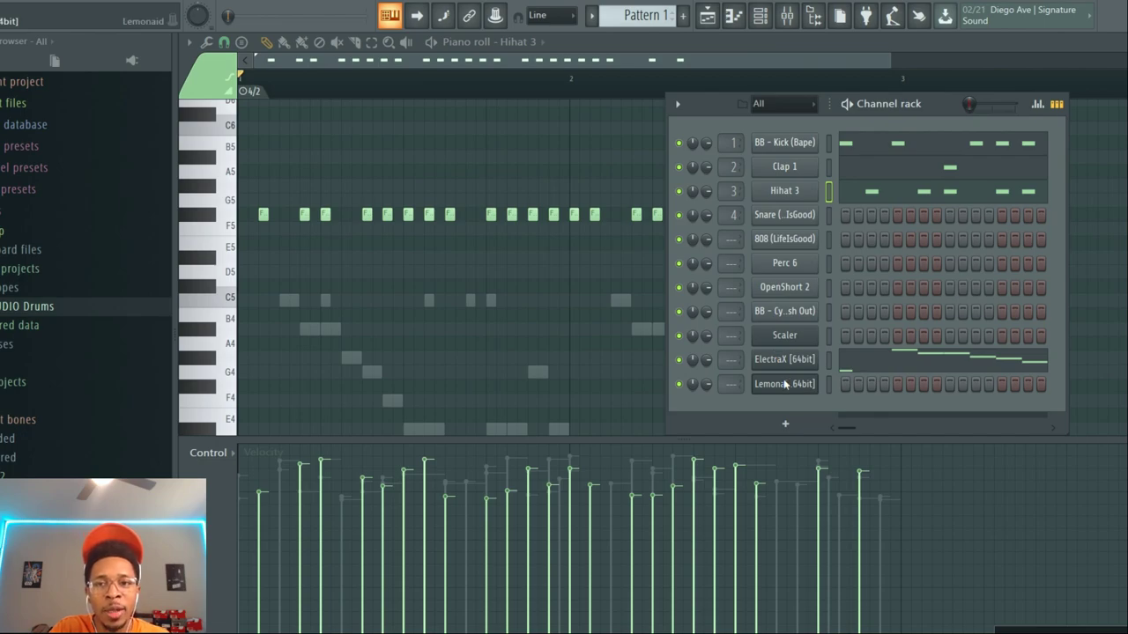
{"action": "left_click", "coordinate": [784, 384]}
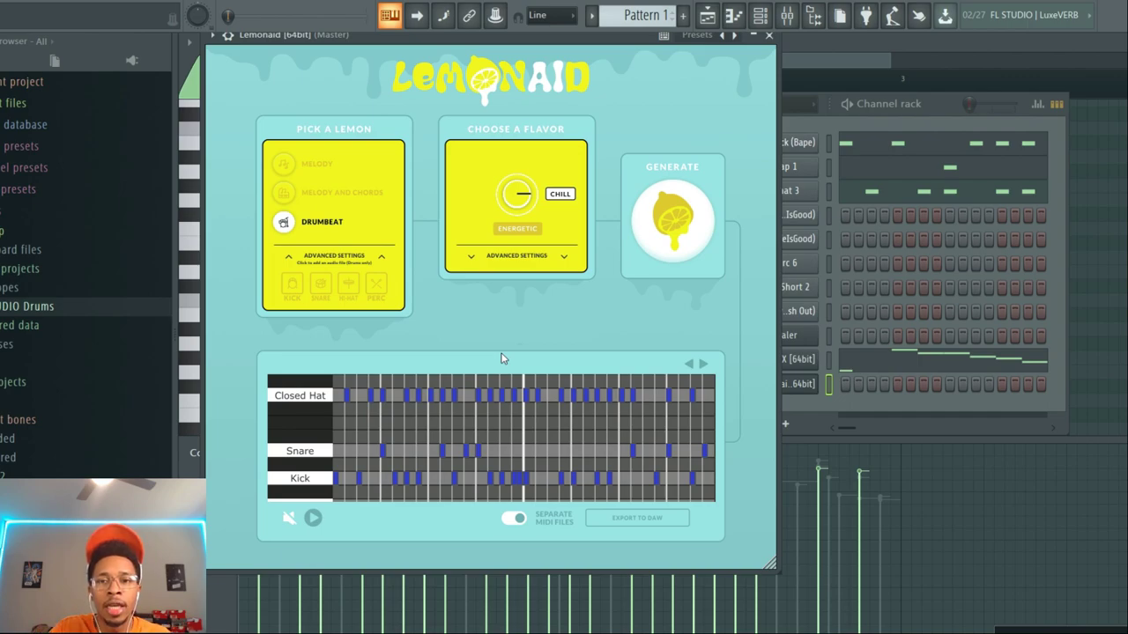
{"action": "mouse_move", "coordinate": [803, 406]}
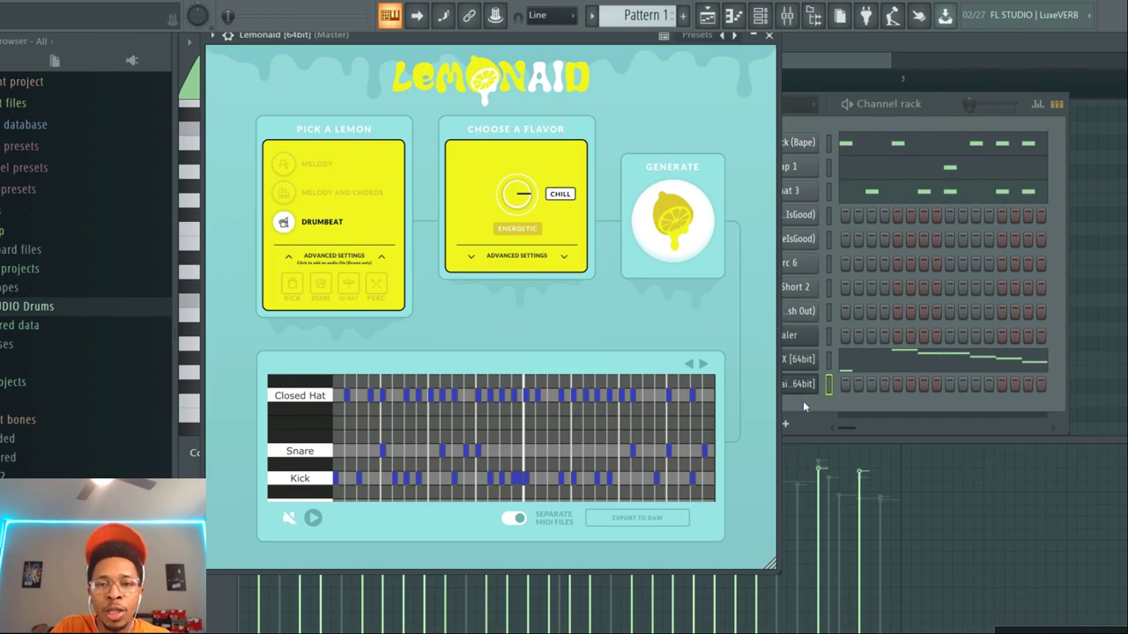